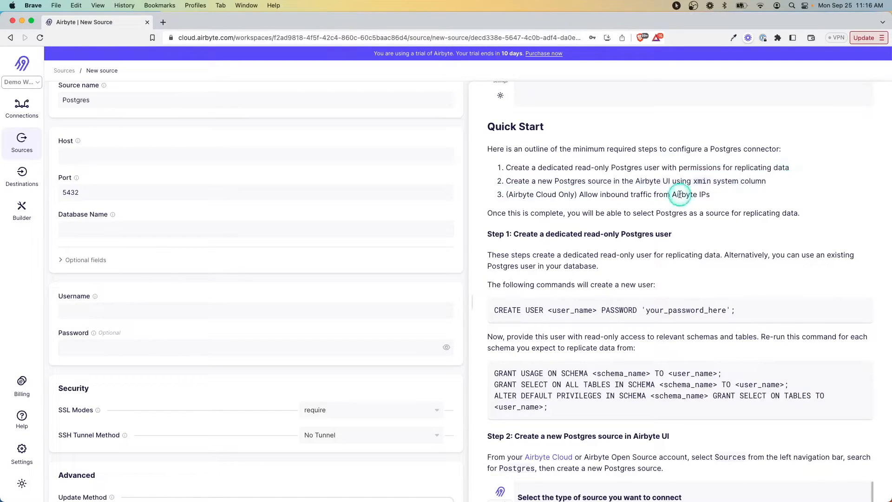
{"action": "mouse_move", "coordinate": [512, 221]}
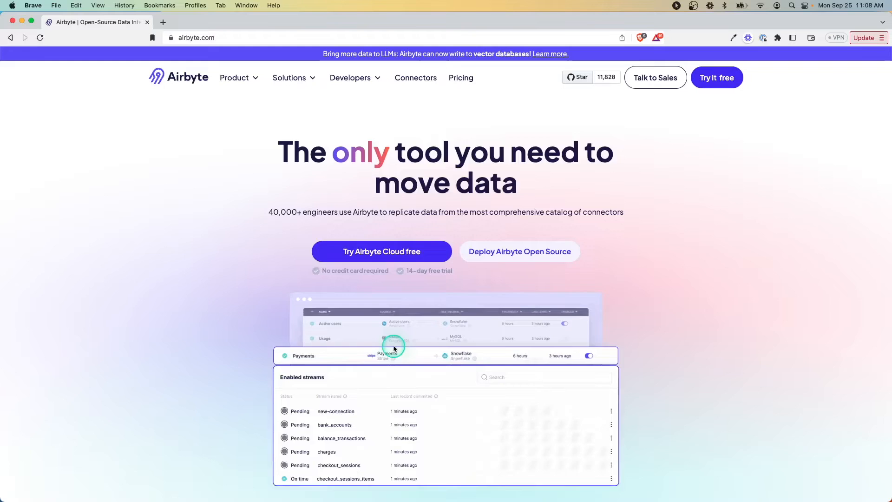
Browse the airbyte.com homepage to 'Manage your pipelines your way' and view the API option
{"action": "scroll", "scroll_direction": "down", "scroll_amount": 3}
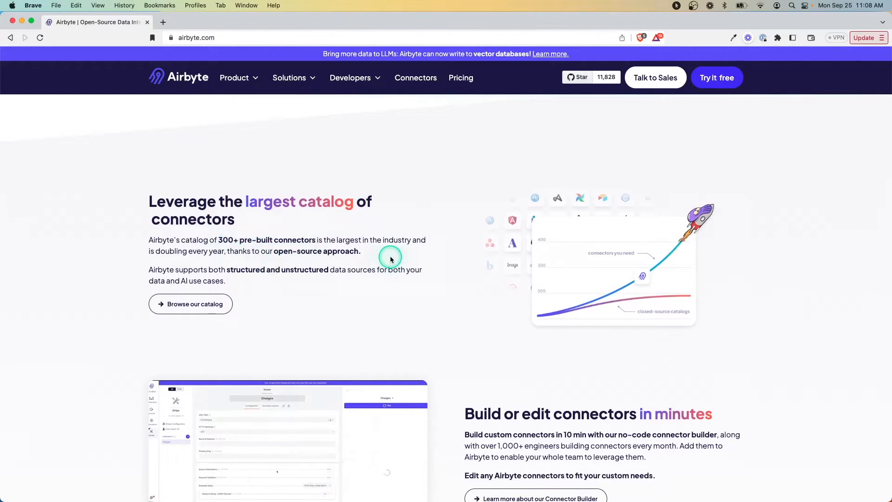
{"action": "scroll", "scroll_direction": "down", "scroll_amount": 3}
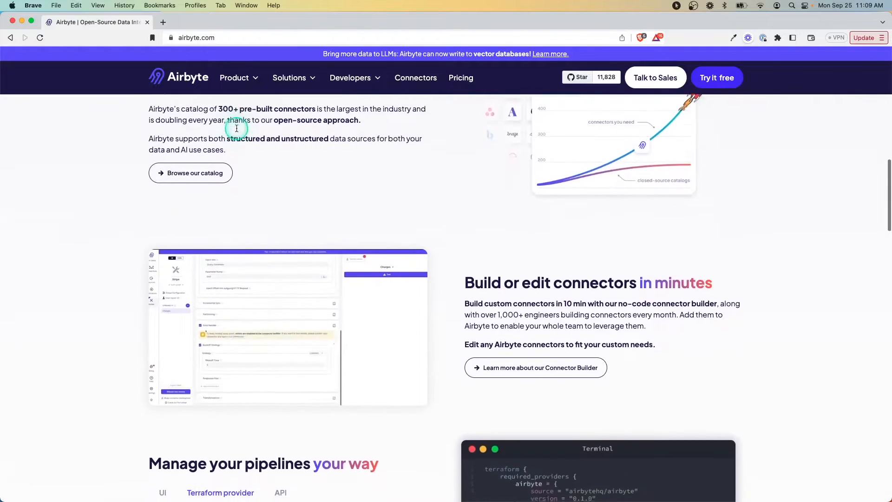
{"action": "scroll", "scroll_direction": "down", "scroll_amount": 3}
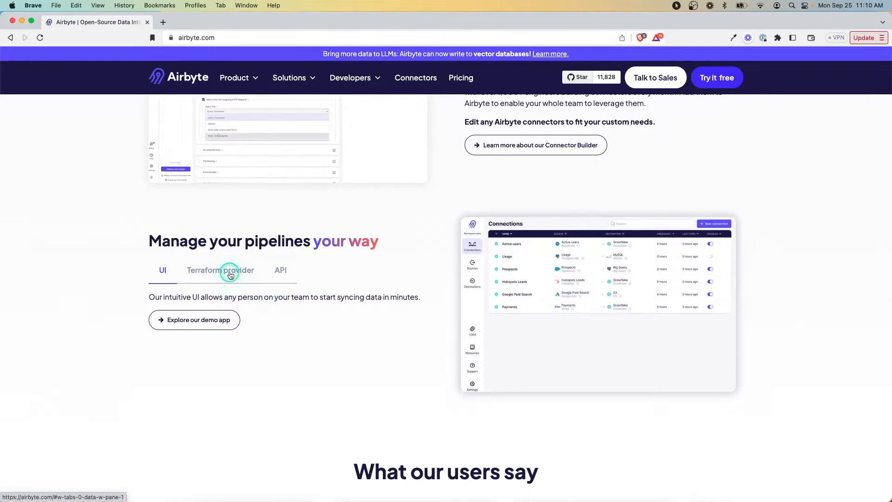
{"action": "left_click", "coordinate": [279, 273]}
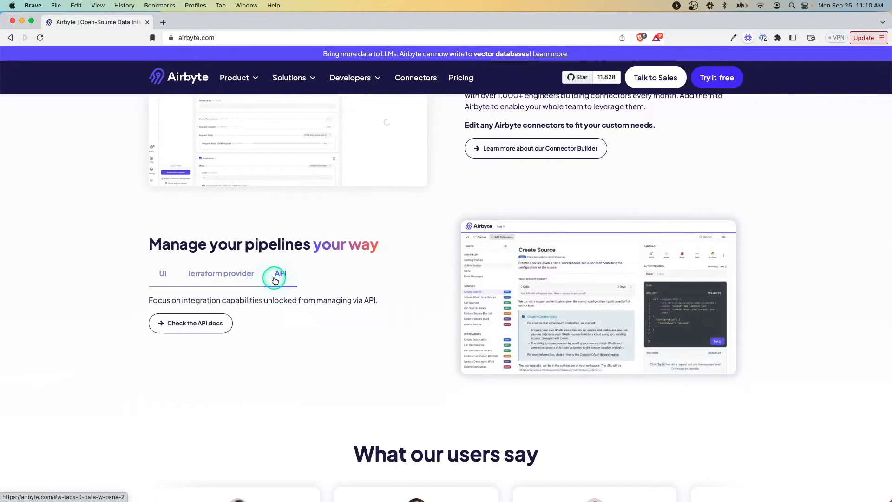
{"action": "scroll", "scroll_direction": "down", "scroll_amount": 3}
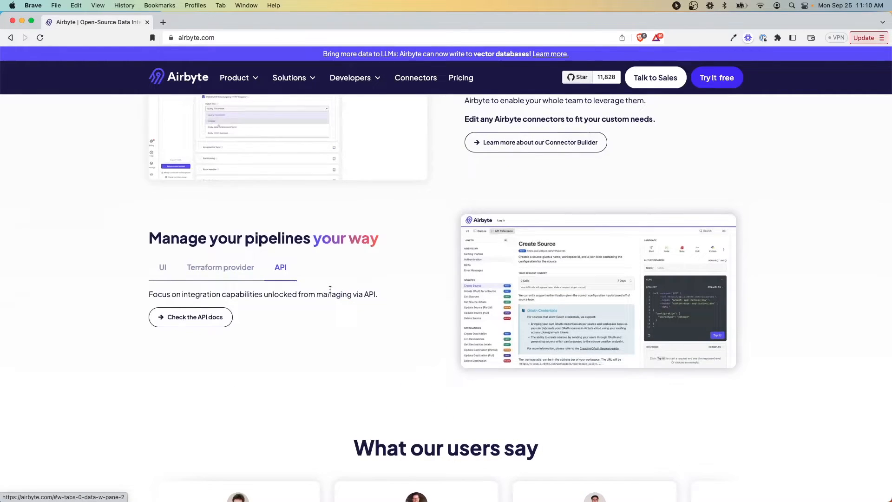
{"action": "scroll", "scroll_direction": "down", "scroll_amount": 3}
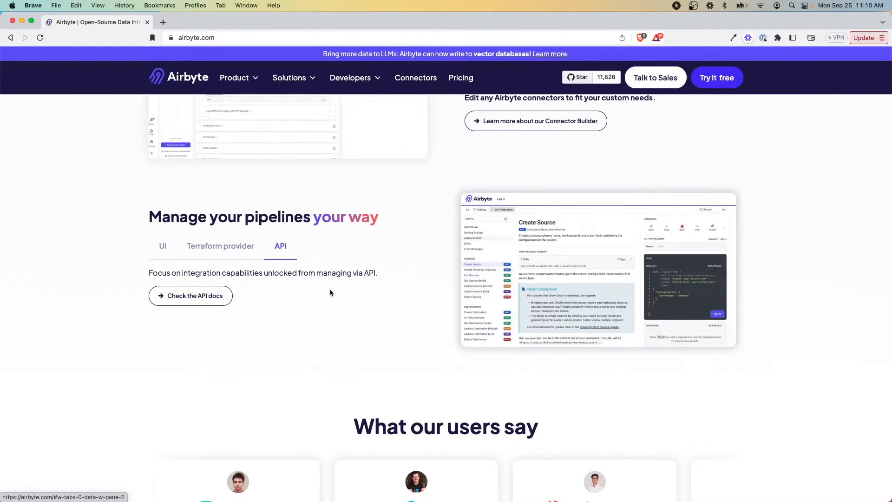
{"action": "scroll", "scroll_direction": "up", "scroll_amount": 3}
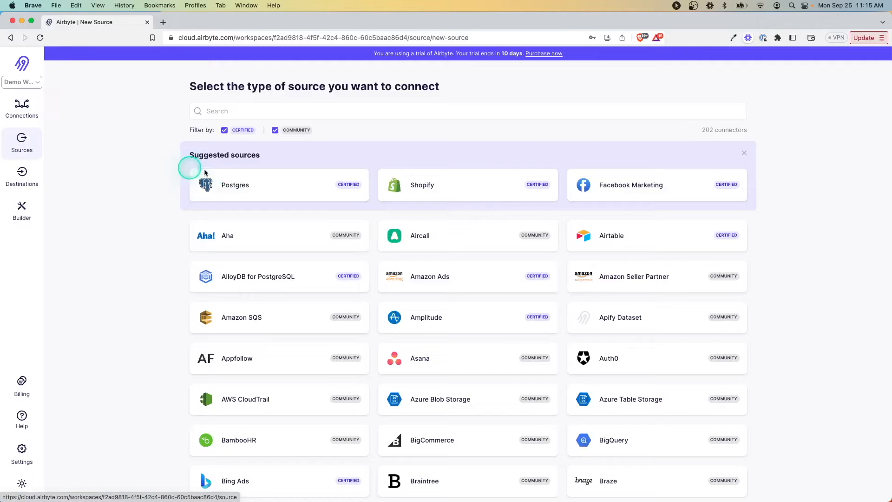
Choose Postgres as the new source and bring its Quick Start guide into view beside the form
{"action": "left_click", "coordinate": [235, 185]}
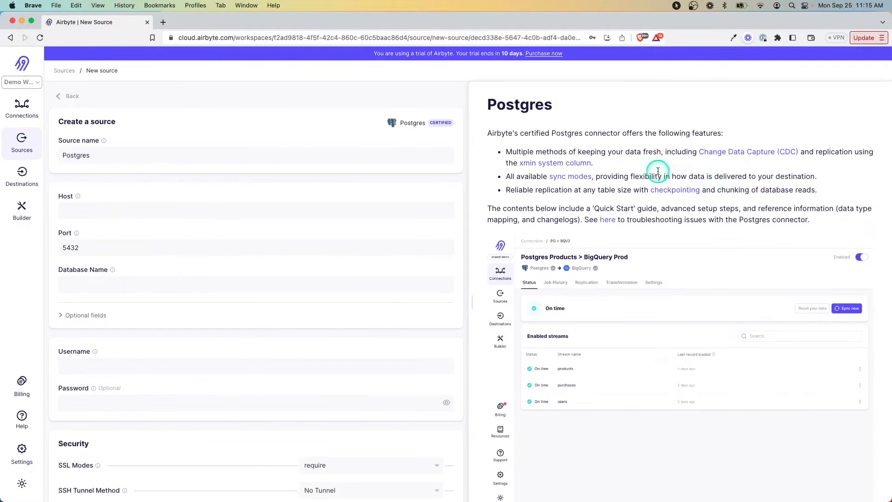
{"action": "scroll", "scroll_direction": "down", "scroll_amount": 3}
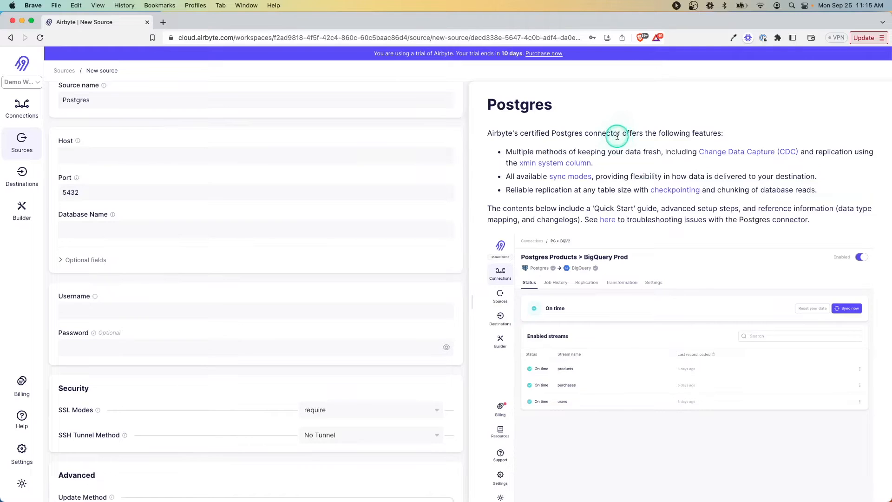
{"action": "scroll", "scroll_direction": "down", "scroll_amount": 3}
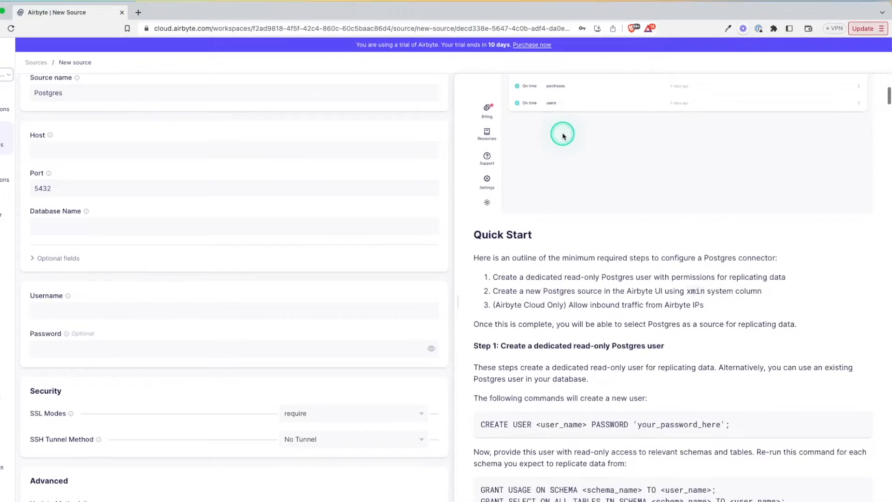
{"action": "scroll", "scroll_direction": "down", "scroll_amount": 3}
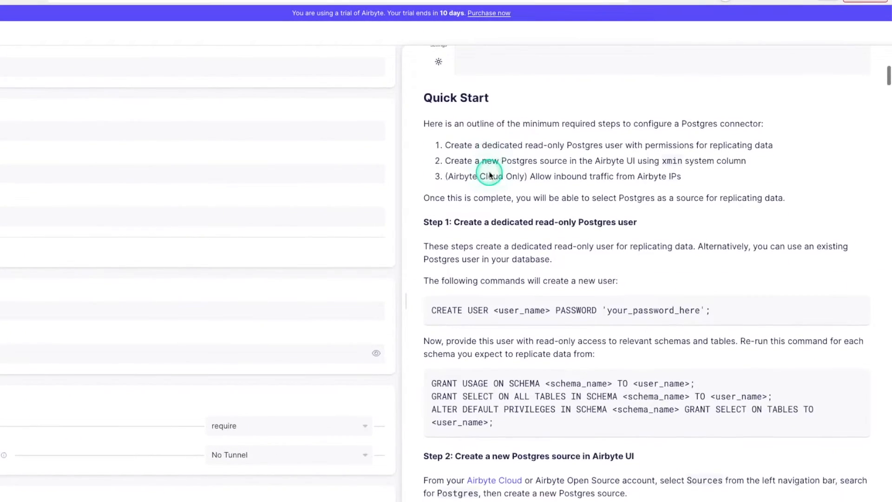
{"action": "mouse_move", "coordinate": [523, 150]}
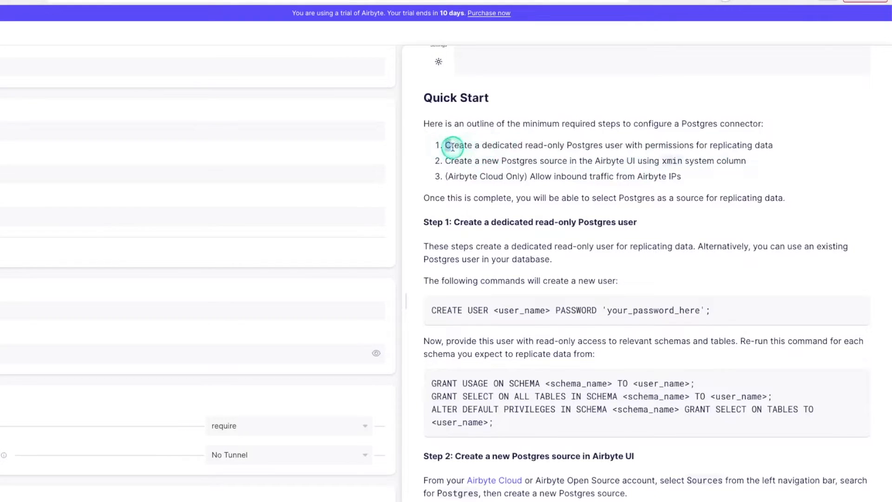
{"action": "left_click_drag", "start_coordinate": [445, 144], "coordinate": [772, 145]}
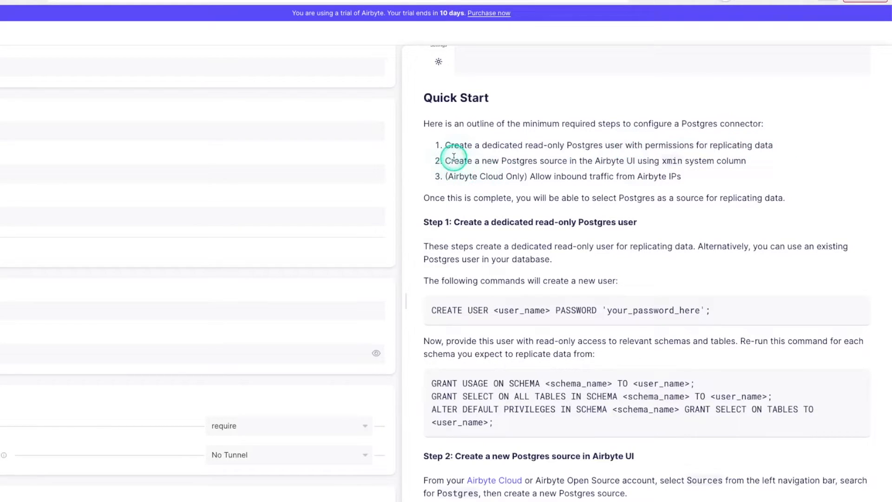
{"action": "mouse_move", "coordinate": [630, 180]}
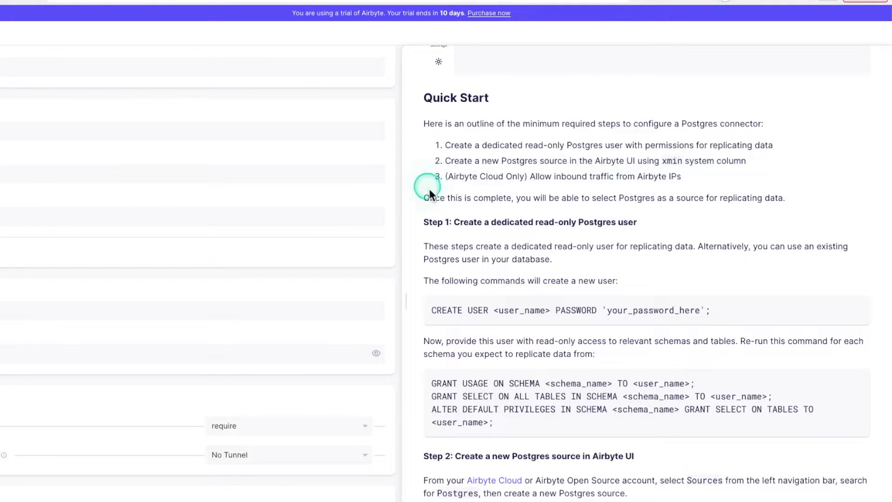
{"action": "left_click_drag", "start_coordinate": [430, 190], "coordinate": [545, 176]}
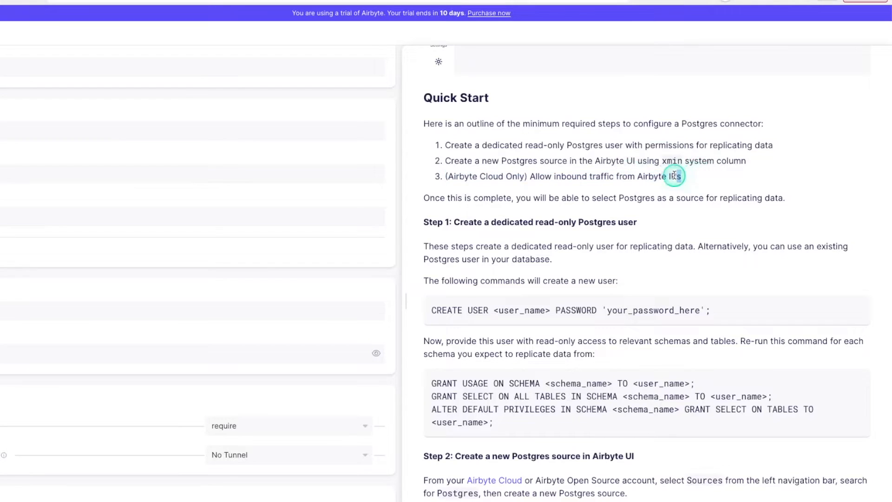
{"action": "left_click_drag", "start_coordinate": [675, 175], "coordinate": [481, 175]}
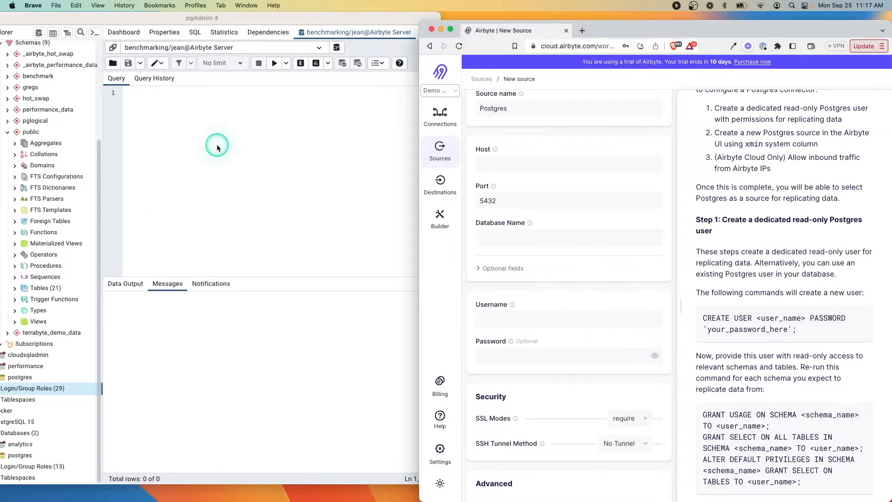
{"action": "mouse_move", "coordinate": [755, 318]}
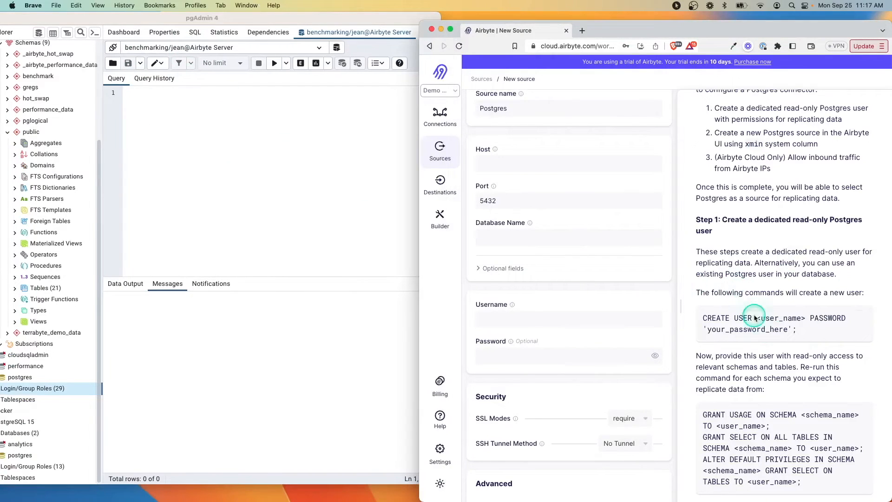
Run CREATE USER kds_demo_user and the GRANT/ALTER DEFAULT PRIVILEGES statements in the pgAdmin Query Tool
{"action": "left_click", "coordinate": [283, 117]}
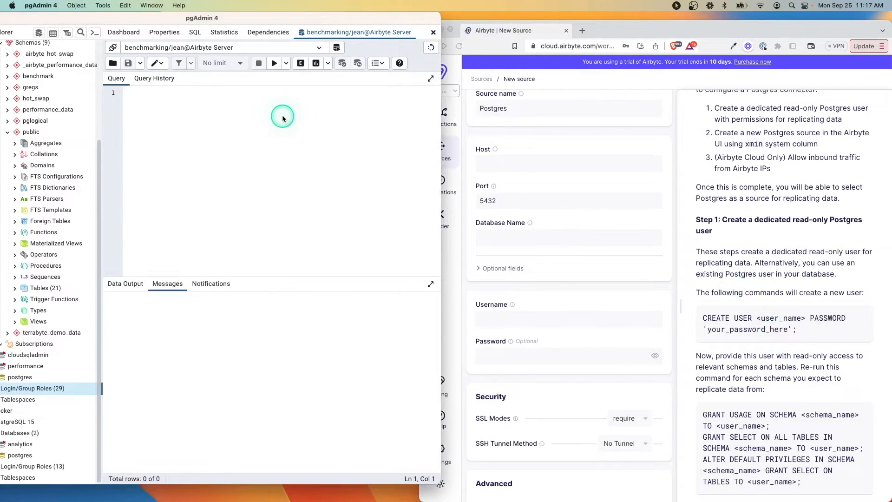
{"action": "type", "text": "CREATE USER <user_name> PASSWORD 'your_password_here';"}
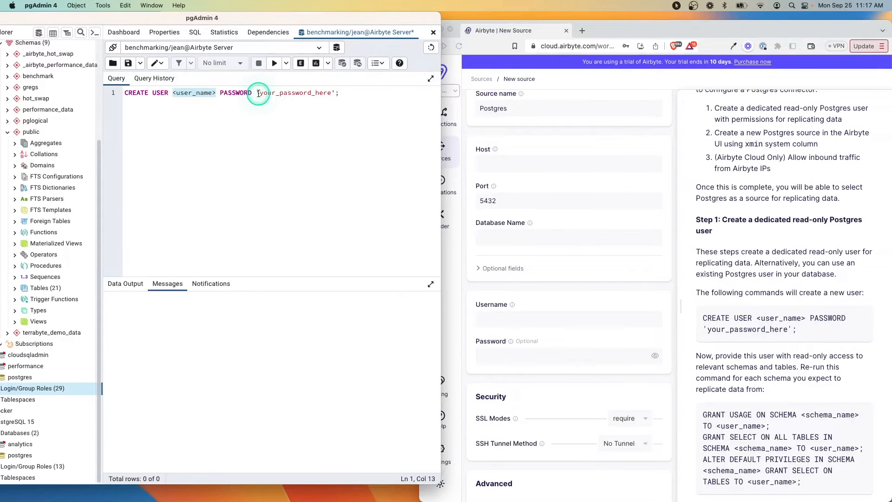
{"action": "type", "text": "kds_demo_user"}
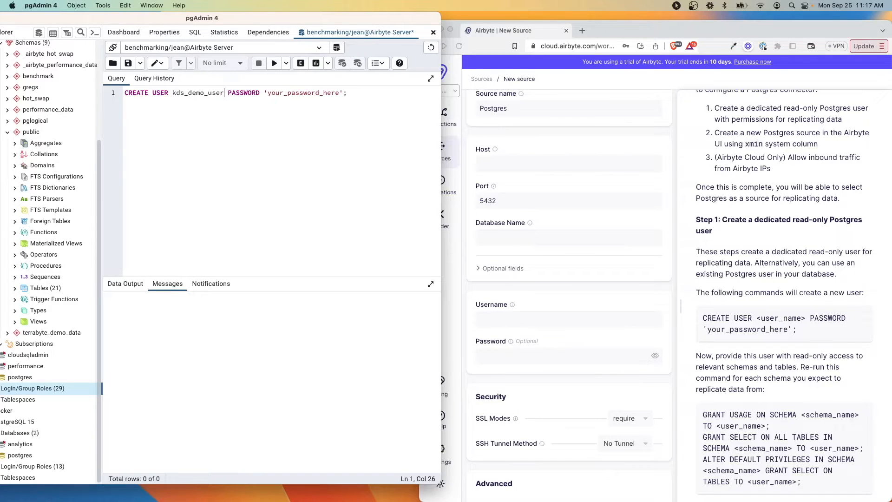
{"action": "left_click", "coordinate": [273, 63]}
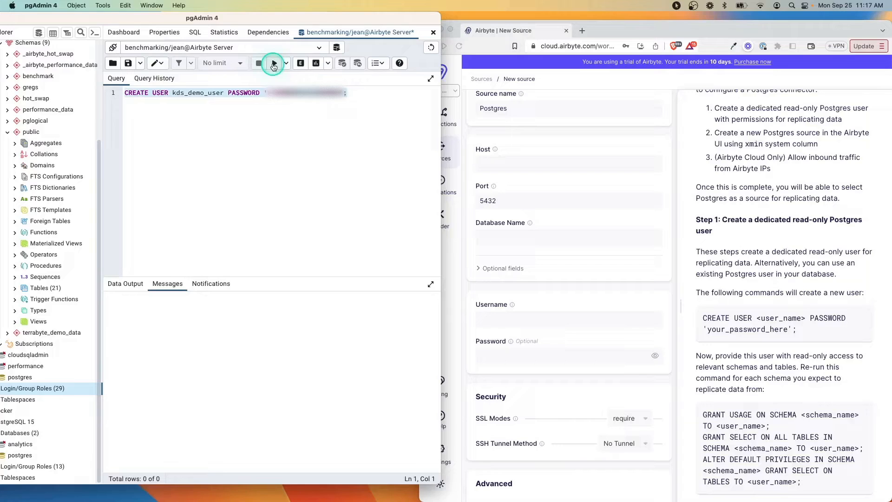
{"action": "left_click", "coordinate": [273, 63]}
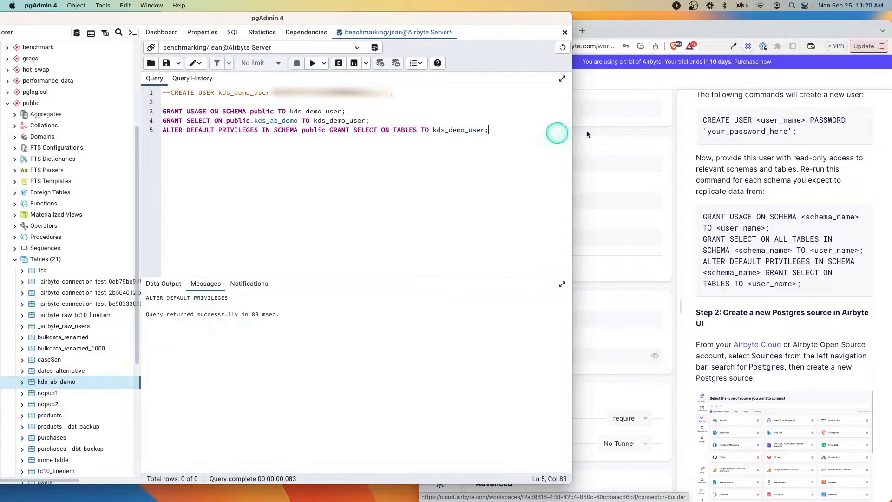
{"action": "left_click", "coordinate": [162, 120]}
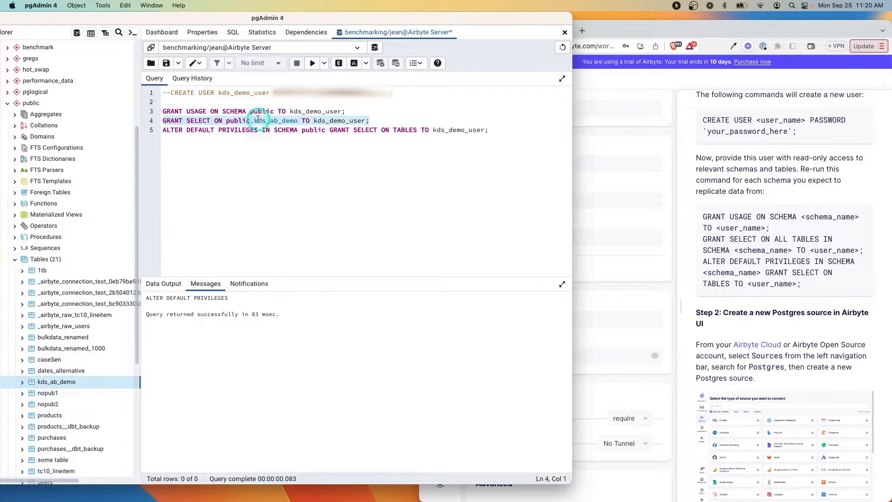
{"action": "scroll", "scroll_direction": "down", "scroll_amount": 3}
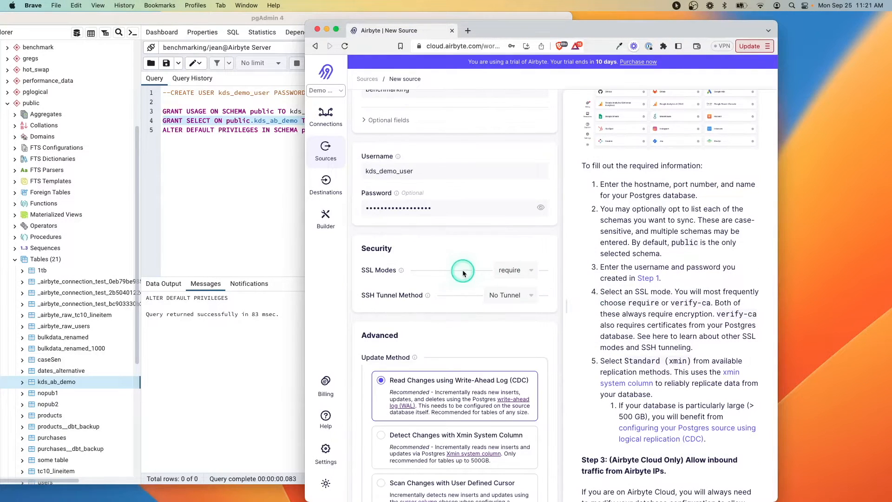
{"action": "mouse_move", "coordinate": [704, 306]}
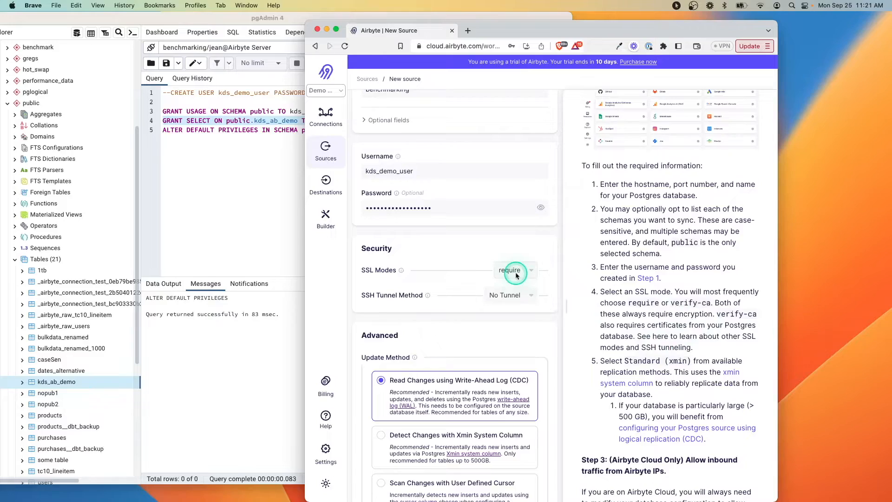
Bring the Advanced > Update Method section into view, with Write-Ahead Log (CDC) selected
{"action": "scroll", "scroll_direction": "down", "scroll_amount": 3}
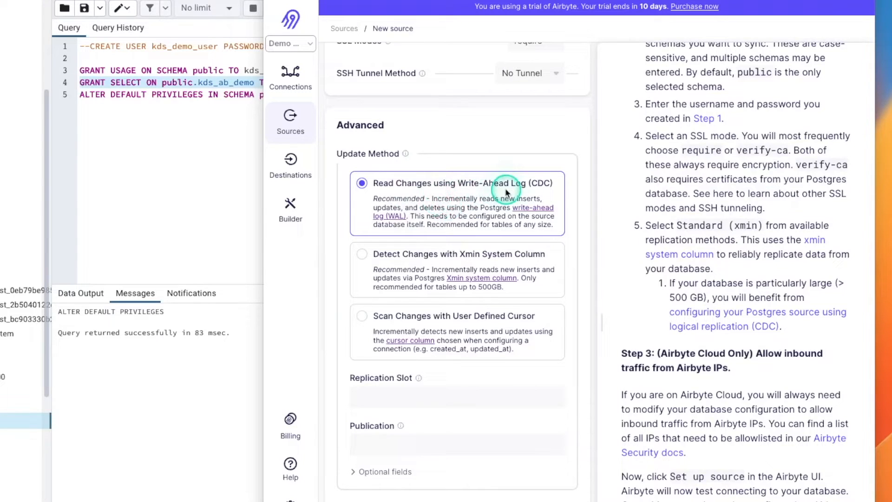
{"action": "mouse_move", "coordinate": [531, 187]}
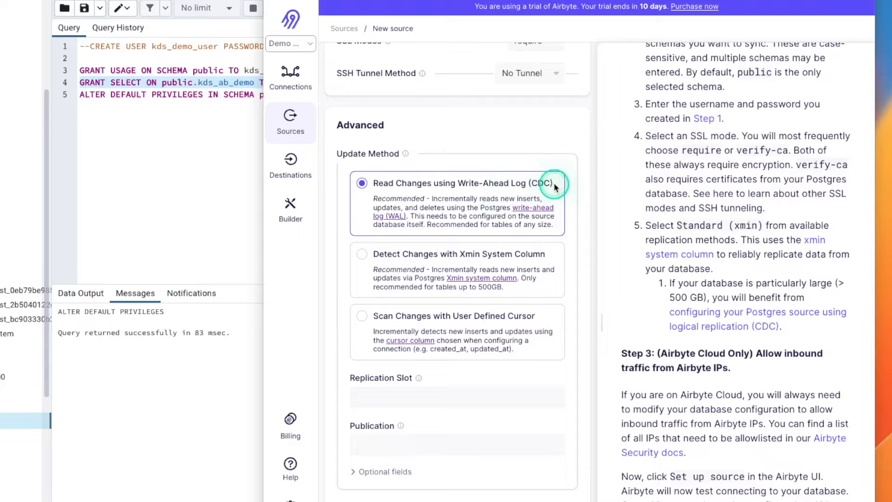
{"action": "mouse_move", "coordinate": [431, 211]}
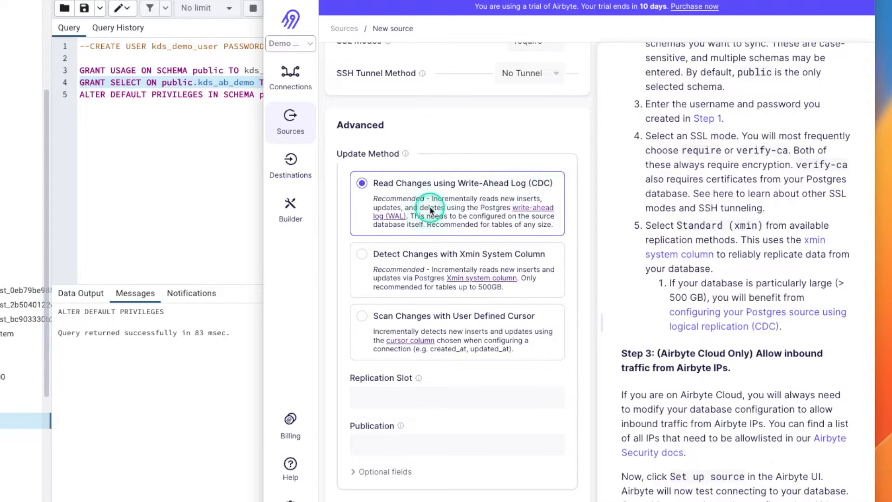
{"action": "mouse_move", "coordinate": [453, 232]}
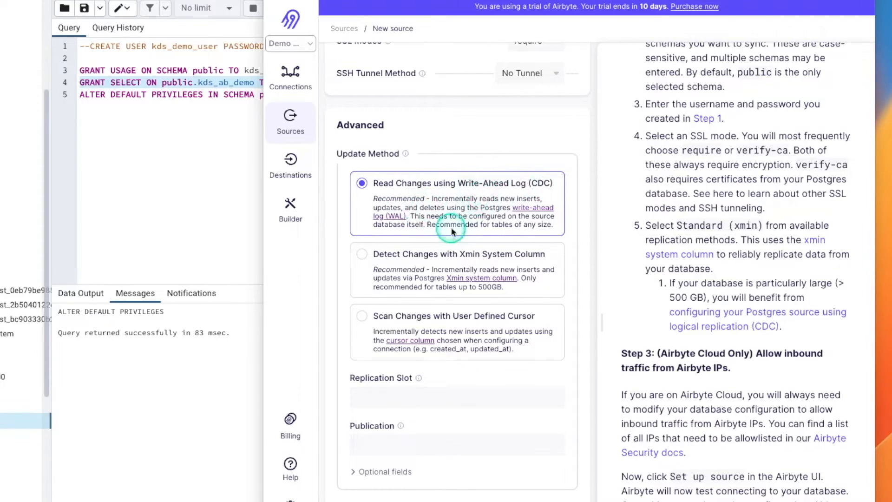
{"action": "mouse_move", "coordinate": [642, 212]}
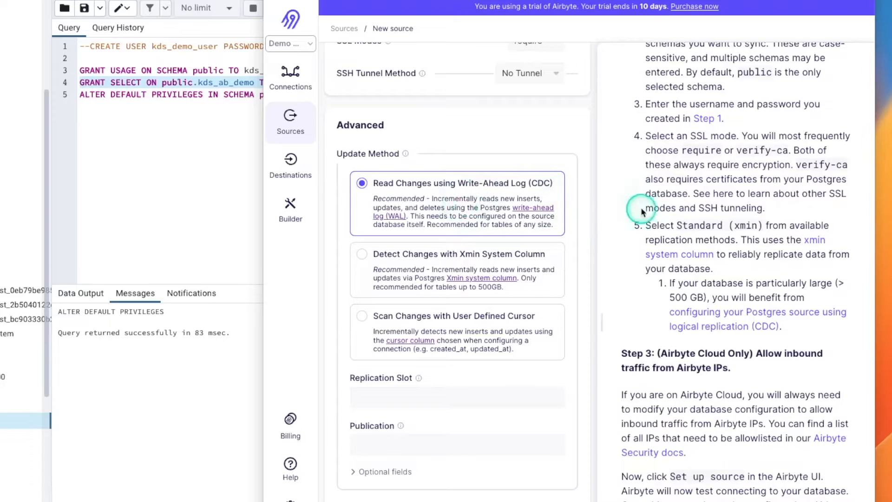
{"action": "mouse_move", "coordinate": [506, 206]}
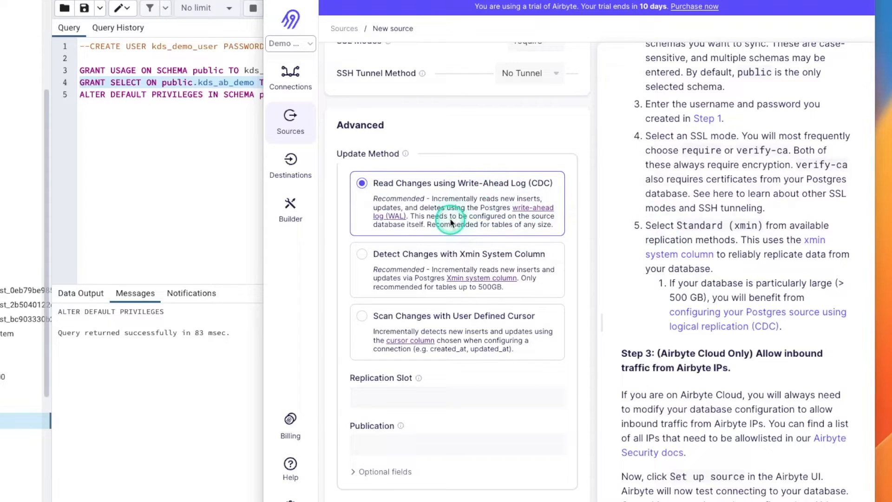
Try the Xmin System Column method, then select Scan Changes with User Defined Cursor
{"action": "left_click", "coordinate": [362, 184]}
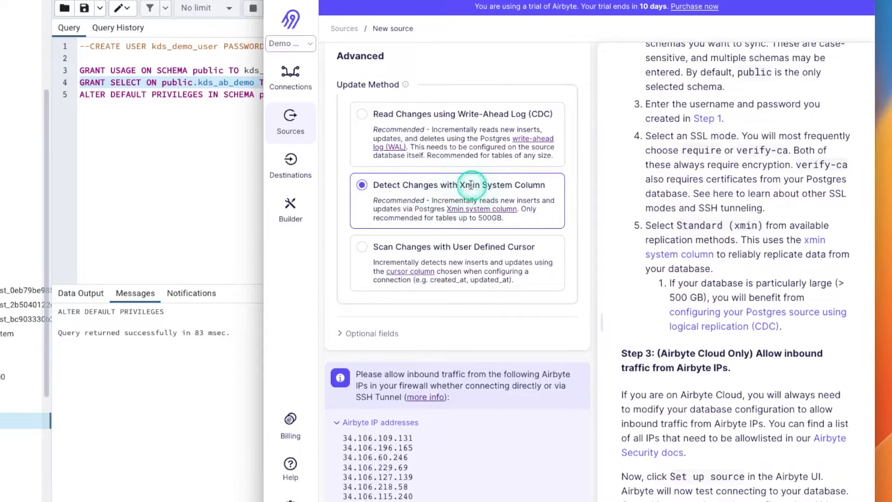
{"action": "mouse_move", "coordinate": [497, 209]}
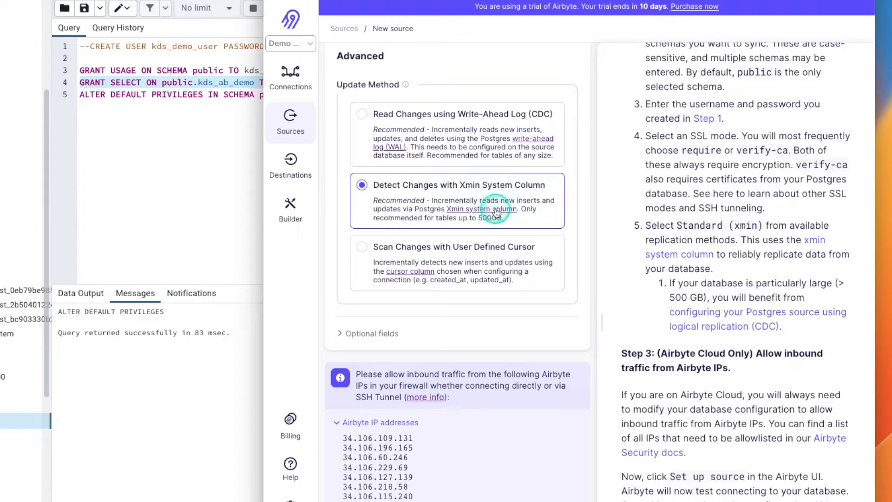
{"action": "mouse_move", "coordinate": [539, 226]}
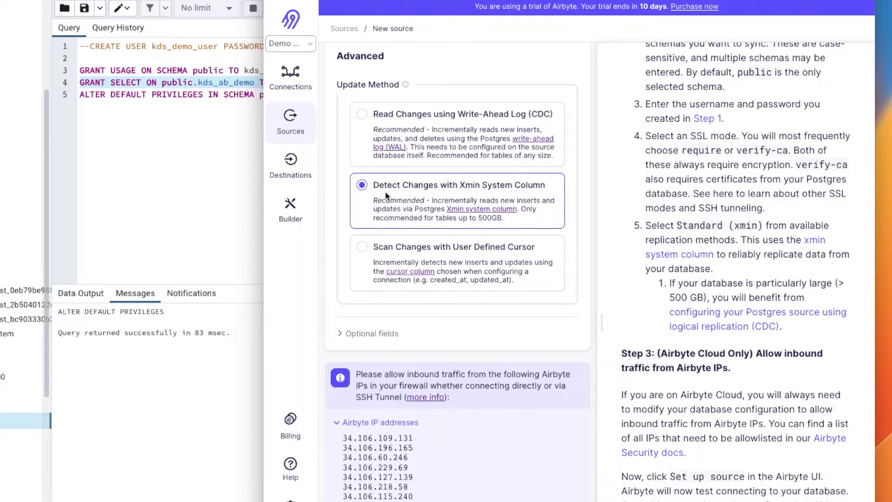
{"action": "left_click", "coordinate": [361, 185]}
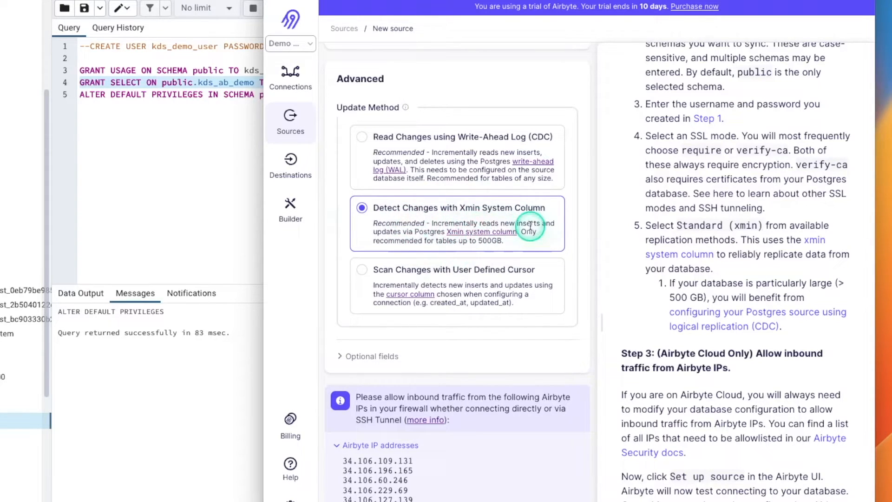
{"action": "left_click", "coordinate": [361, 220]}
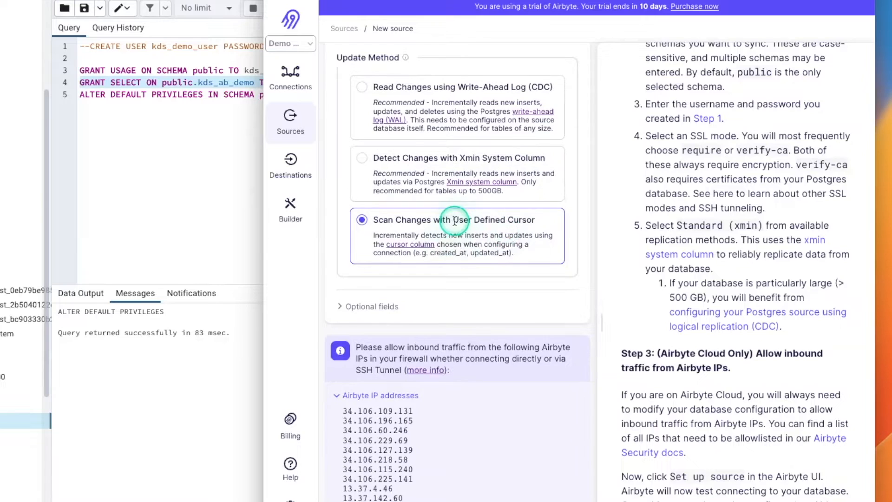
{"action": "mouse_move", "coordinate": [498, 250]}
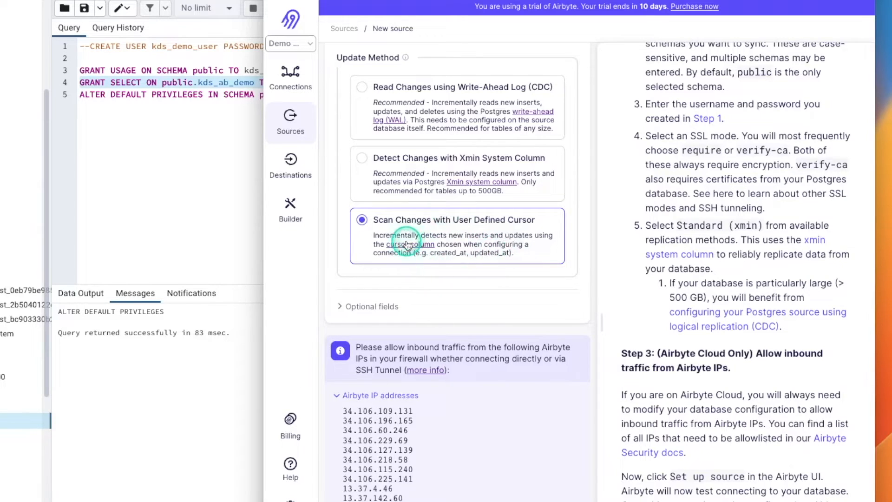
Consult the Incremental Sync docs' User-Defined Cursor section via the 'cursor column' link
{"action": "left_click", "coordinate": [410, 245]}
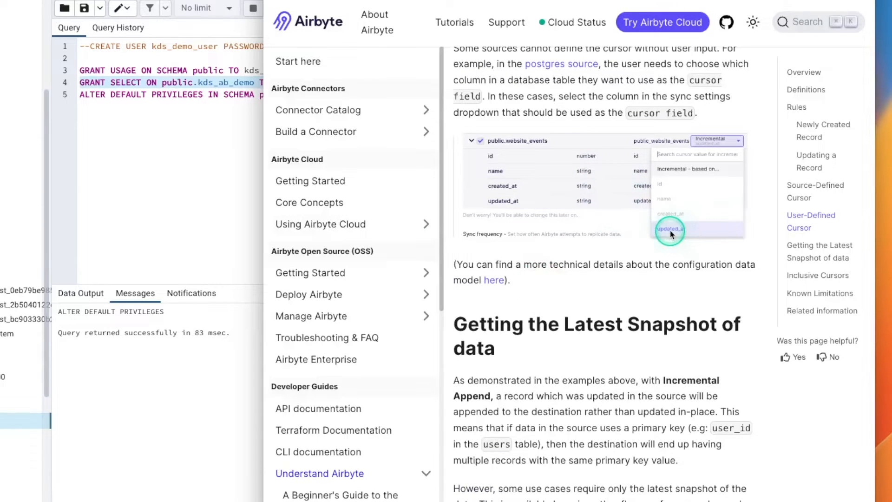
{"action": "scroll", "scroll_direction": "down", "scroll_amount": 3}
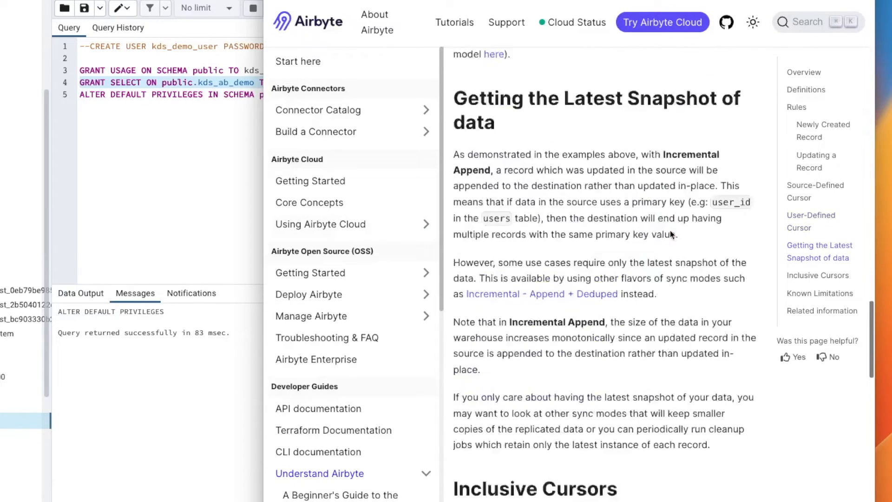
{"action": "scroll", "scroll_direction": "up", "scroll_amount": 3}
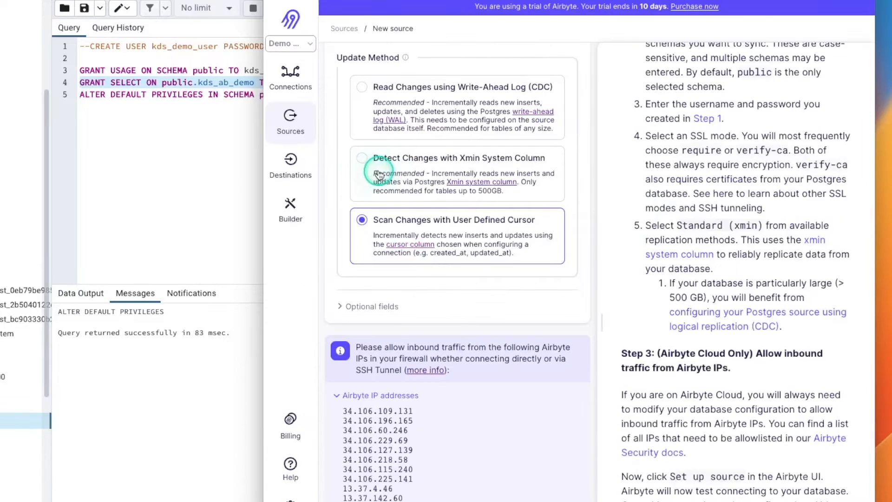
Select Detect Changes with Xmin System Column and reach the Set up source button
{"action": "left_click", "coordinate": [362, 158]}
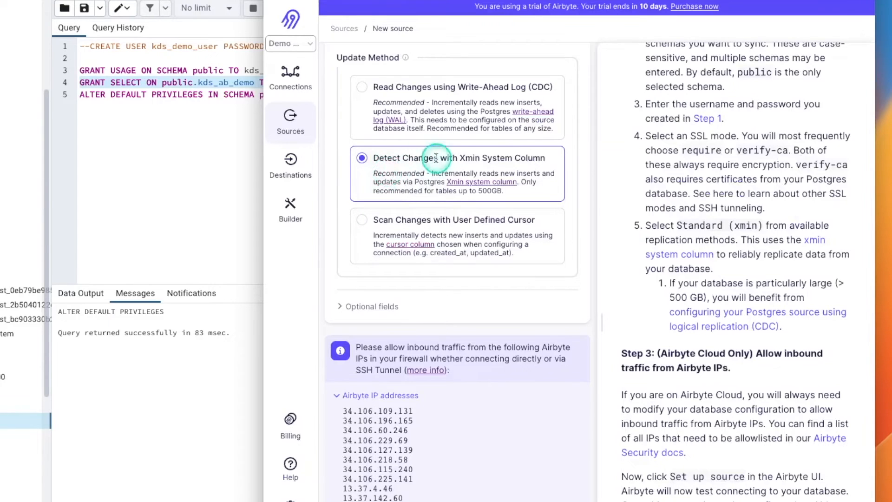
{"action": "mouse_move", "coordinate": [490, 233]}
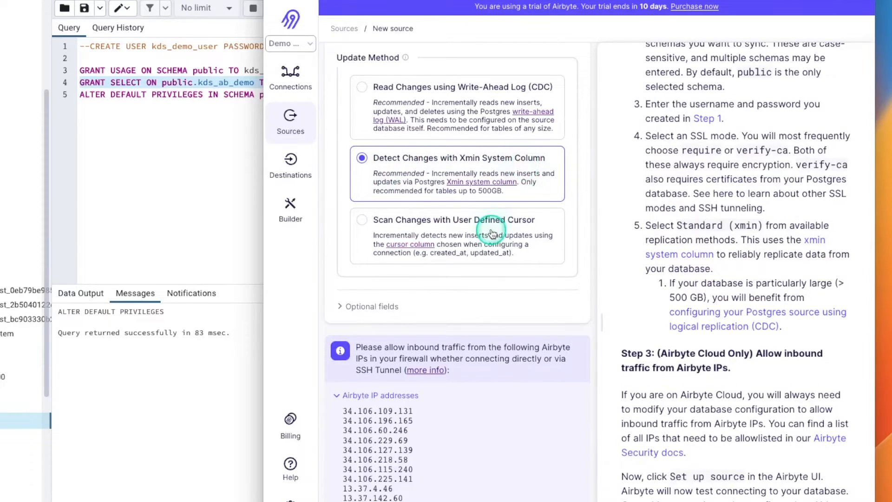
{"action": "scroll", "scroll_direction": "down", "scroll_amount": 3}
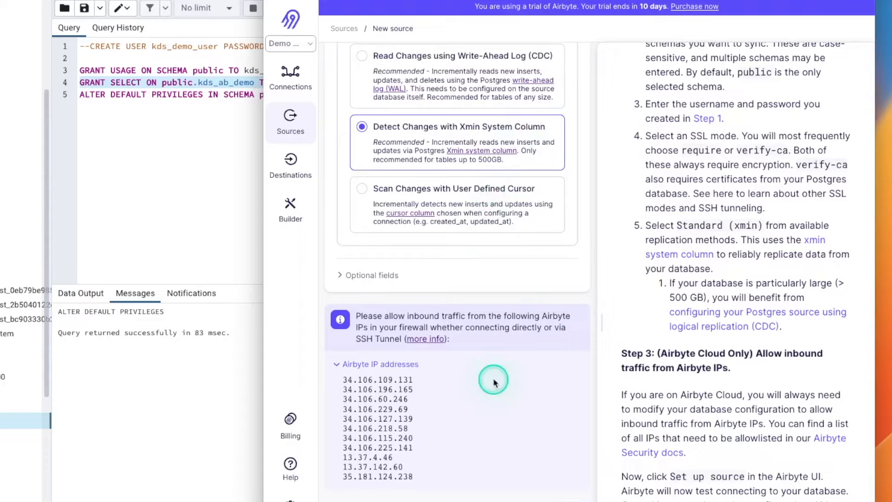
{"action": "mouse_move", "coordinate": [488, 325]}
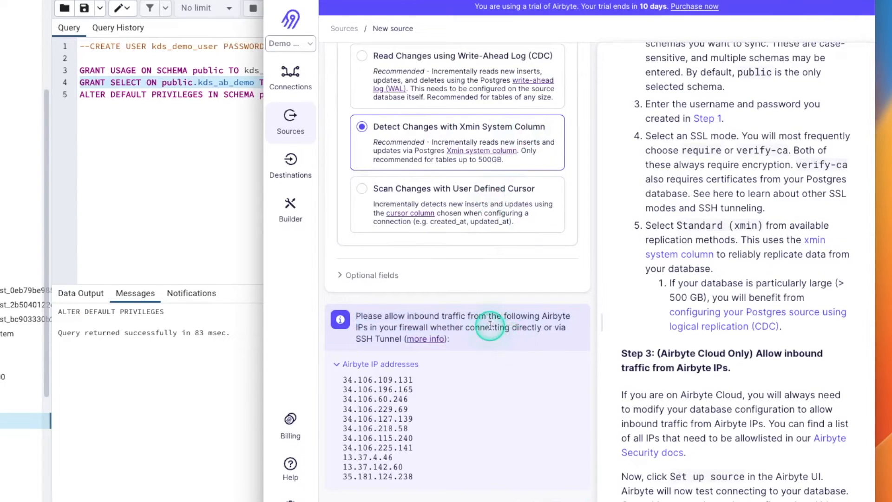
{"action": "mouse_move", "coordinate": [445, 340]}
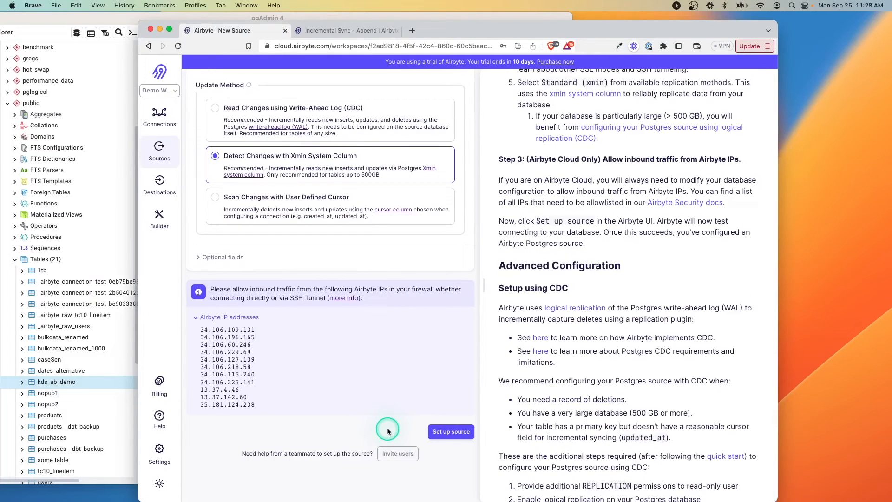
Set up the Postgres source and view its saved Settings page
{"action": "left_click", "coordinate": [450, 431]}
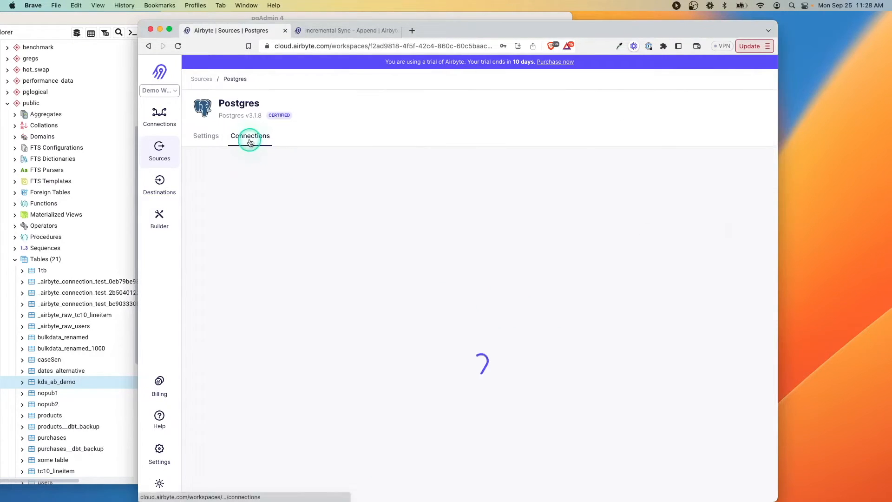
{"action": "left_click", "coordinate": [250, 135]}
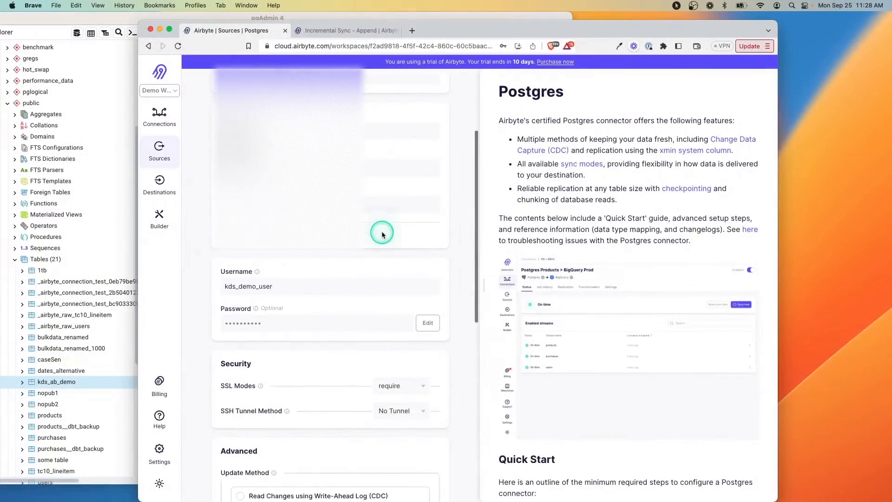
Select Read Changes using Write-Ahead Log (CDC) as the saved source's update method
{"action": "scroll", "scroll_direction": "down", "scroll_amount": 3}
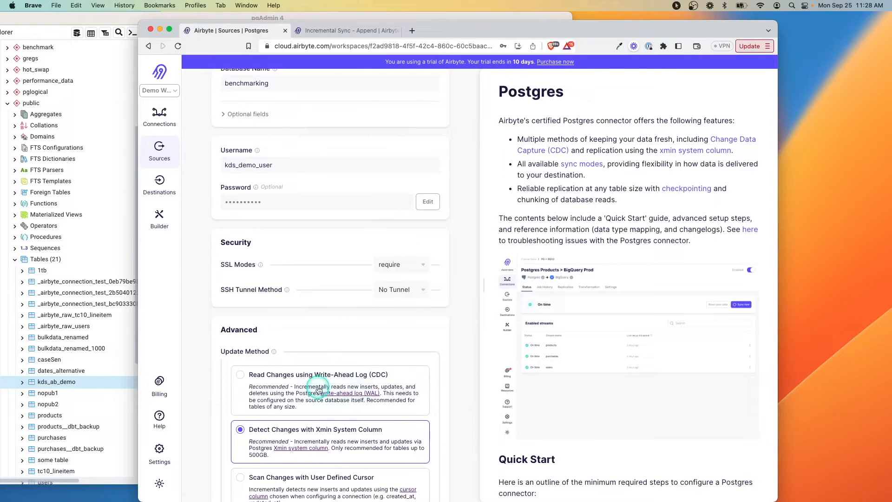
{"action": "left_click", "coordinate": [240, 375]}
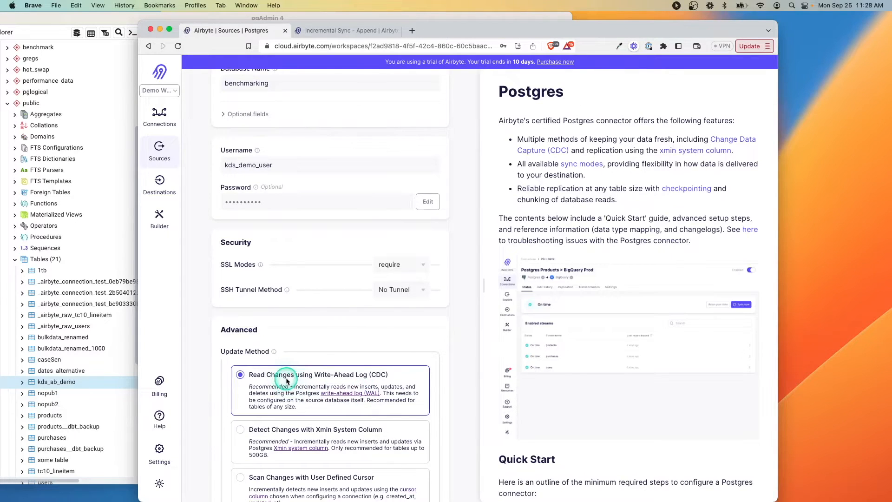
{"action": "scroll", "scroll_direction": "down", "scroll_amount": 3}
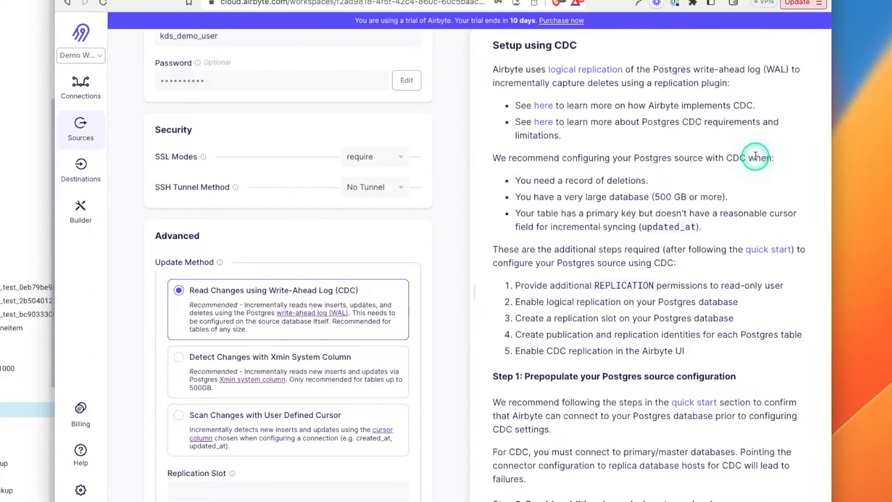
Review the CDC guide's notes on very large databases and the primary key requirement
{"action": "left_click_drag", "start_coordinate": [751, 158], "coordinate": [643, 182]}
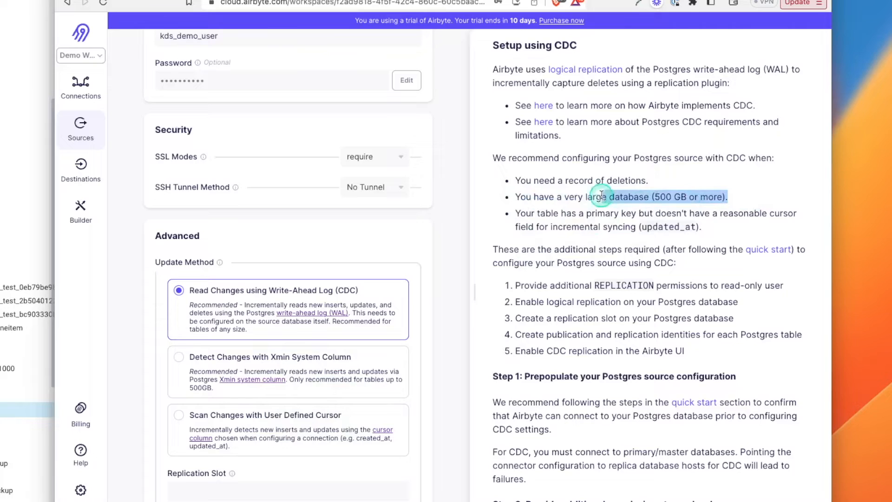
{"action": "left_click_drag", "start_coordinate": [602, 196], "coordinate": [655, 214]}
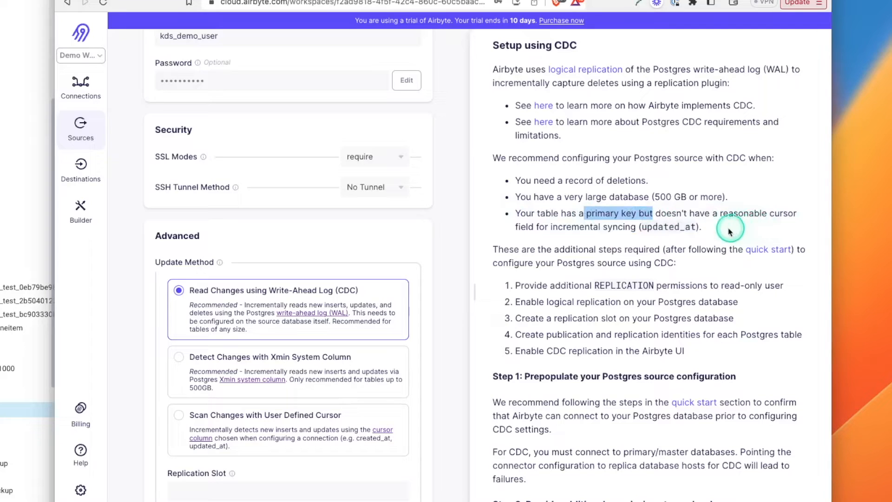
{"action": "mouse_move", "coordinate": [739, 227]}
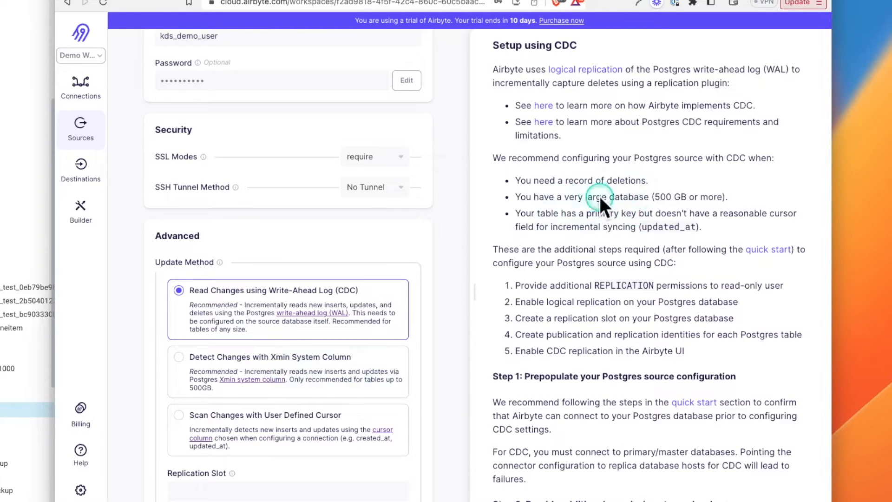
{"action": "mouse_move", "coordinate": [311, 363]}
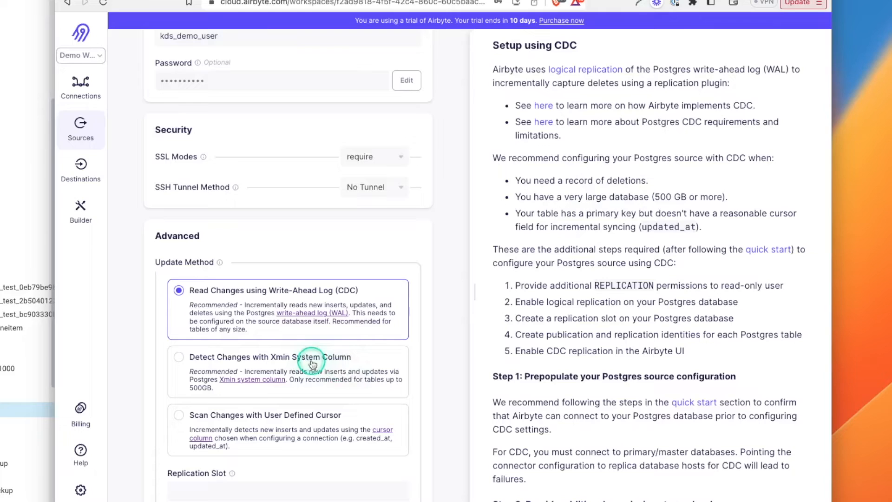
{"action": "scroll", "scroll_direction": "down", "scroll_amount": 3}
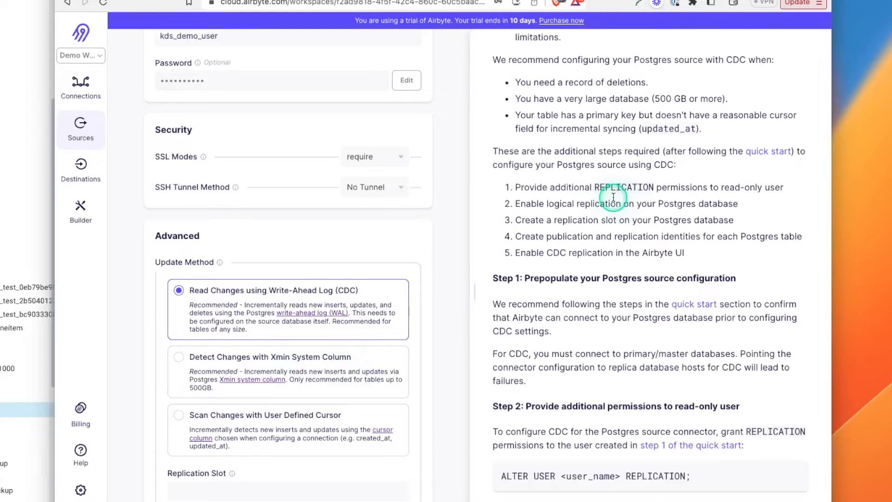
{"action": "mouse_move", "coordinate": [605, 187]}
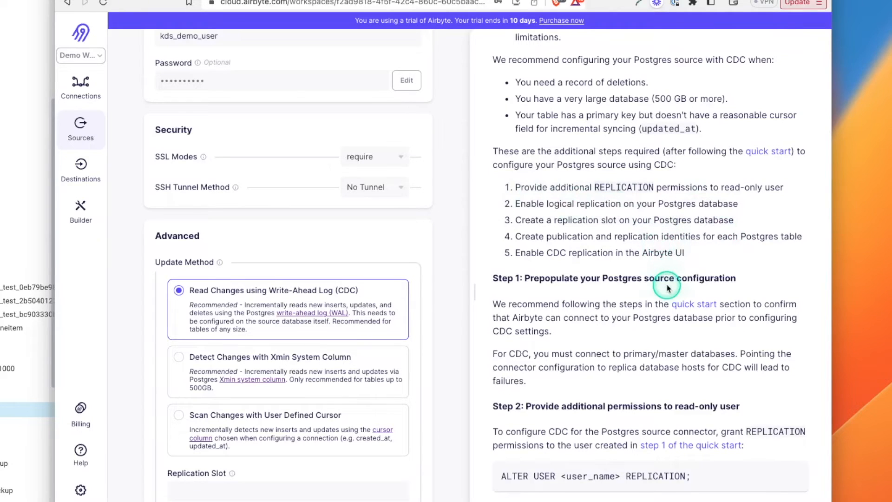
{"action": "scroll", "scroll_direction": "down", "scroll_amount": 3}
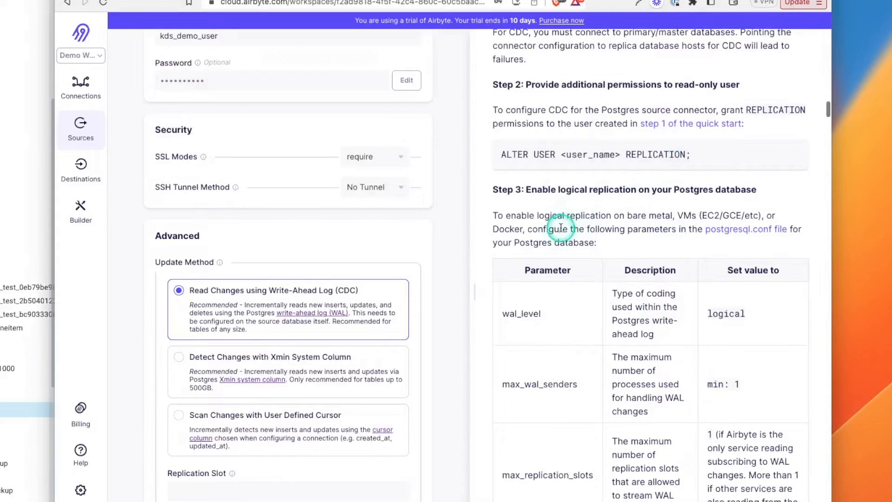
Follow the postgresql.conf link to the PostgreSQL server configuration documentation
{"action": "scroll", "scroll_direction": "down", "scroll_amount": 3}
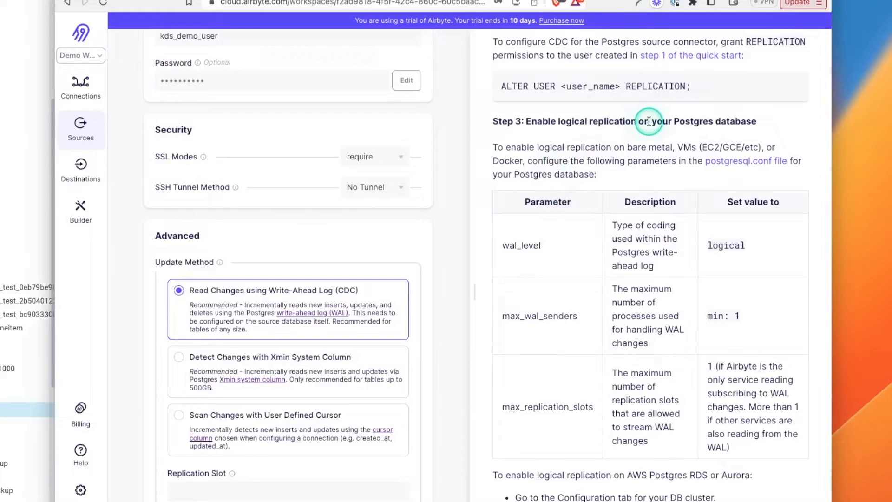
{"action": "double_click", "coordinate": [737, 121]}
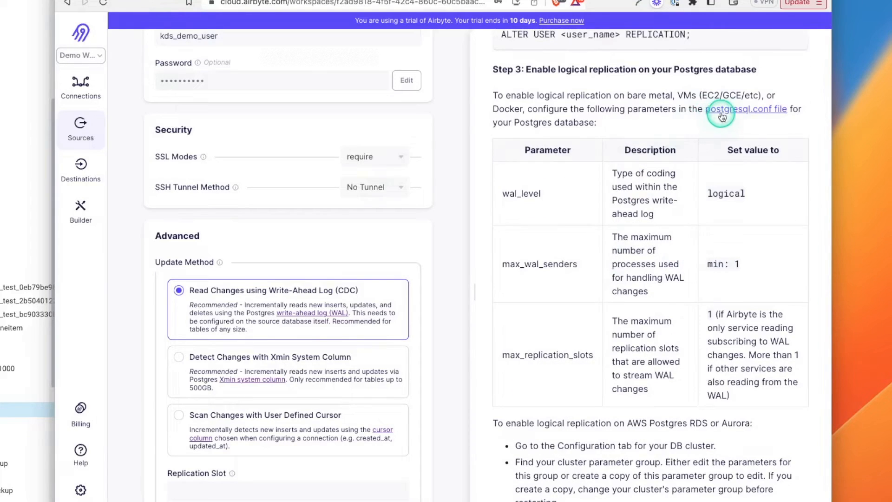
{"action": "left_click", "coordinate": [747, 109]}
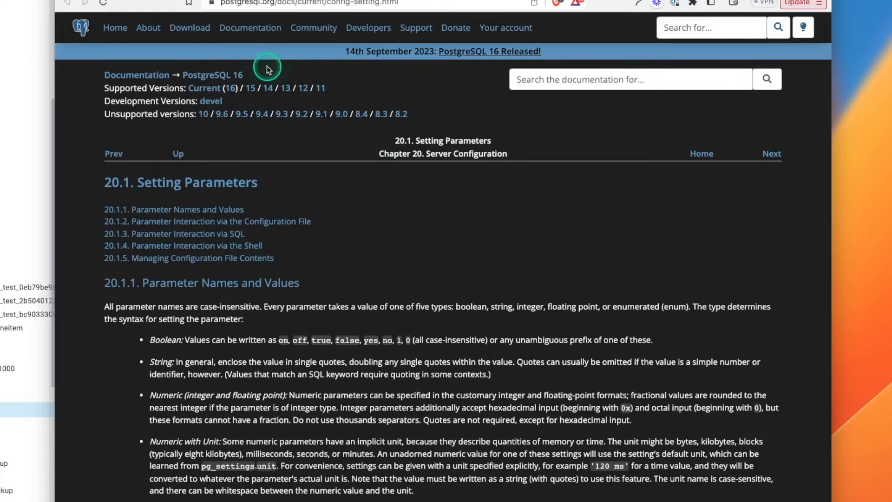
Scroll the 'Setting Parameters' docs down to the postgresql.conf configuration file section
{"action": "scroll", "scroll_direction": "down", "scroll_amount": 3}
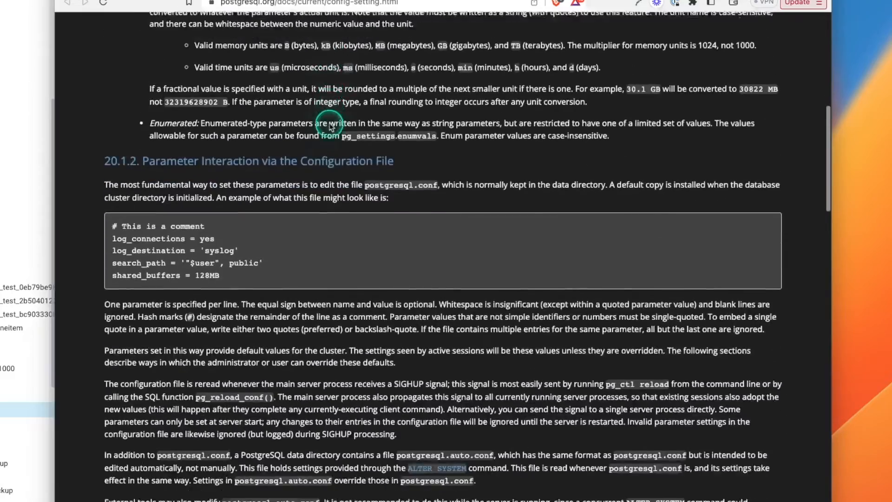
{"action": "scroll", "scroll_direction": "down", "scroll_amount": 3}
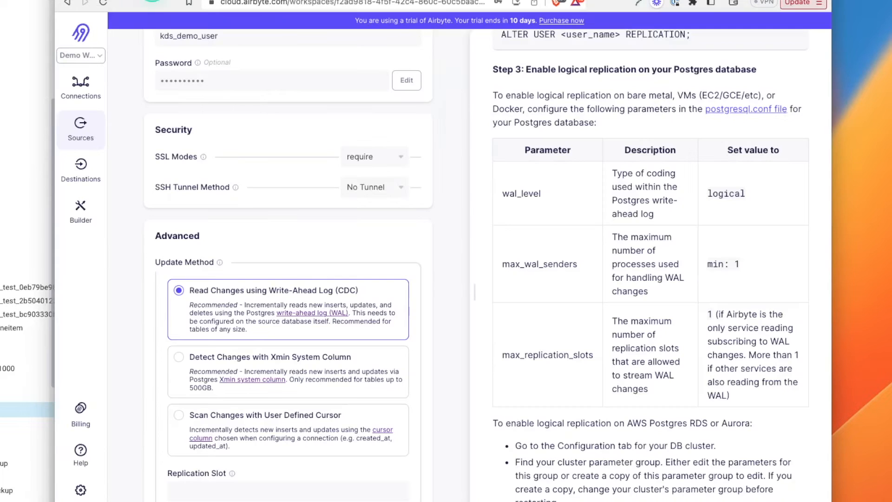
Bring Step 4 and Step 5 of the CDC guide into view and highlight the dedicated replication slot sentence
{"action": "scroll", "scroll_direction": "down", "scroll_amount": 3}
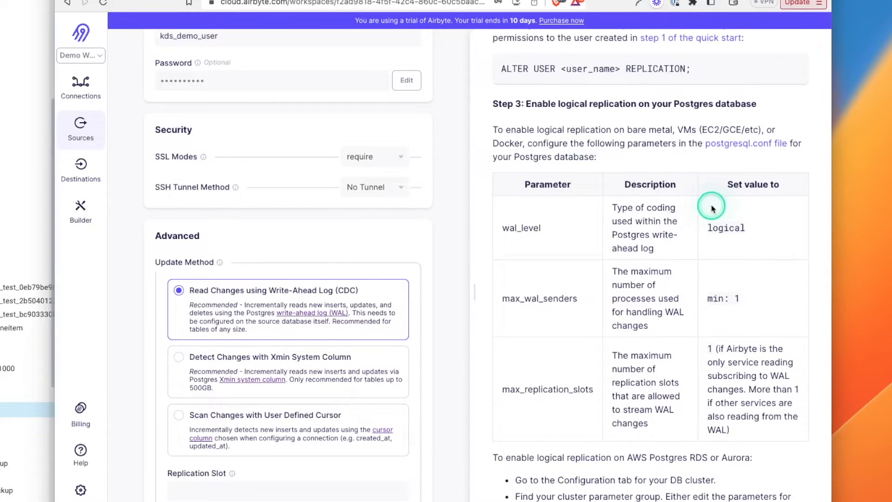
{"action": "scroll", "scroll_direction": "down", "scroll_amount": 3}
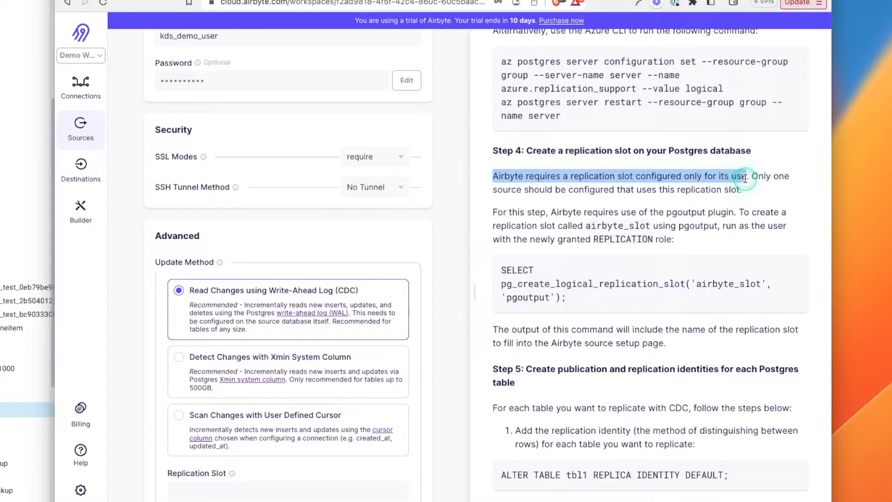
{"action": "left_click_drag", "start_coordinate": [742, 175], "coordinate": [751, 189]}
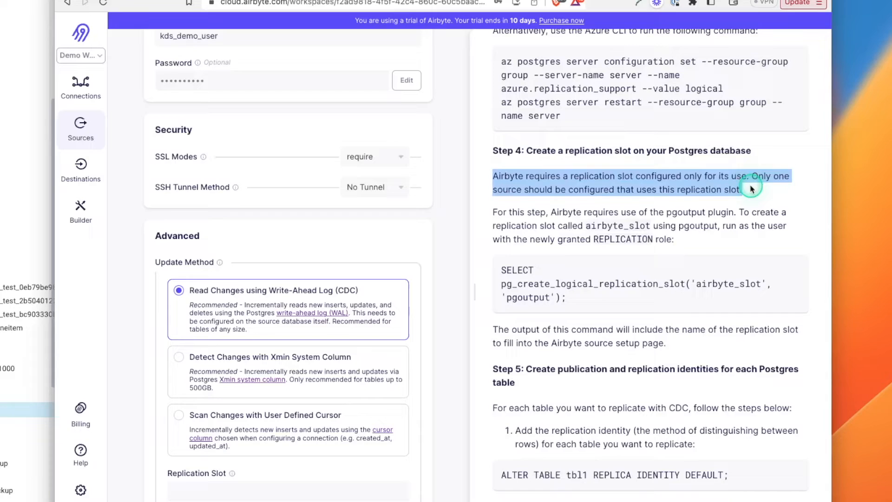
{"action": "left_click", "coordinate": [551, 286]}
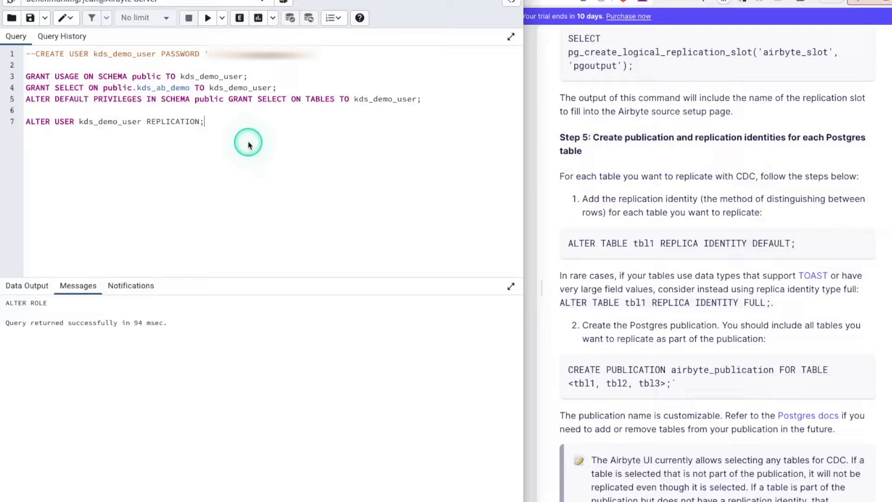
Write ALTER TABLE kds_ab_demo REPLICA IDENTITY DEFAULT and CREATE PUBLICATION airbyte_benchmark FOR TABLE kds_ab_demo
{"action": "type", "text": "ALTER TABLE tbl1 REPLICA IDENTITY DEFAULT;"}
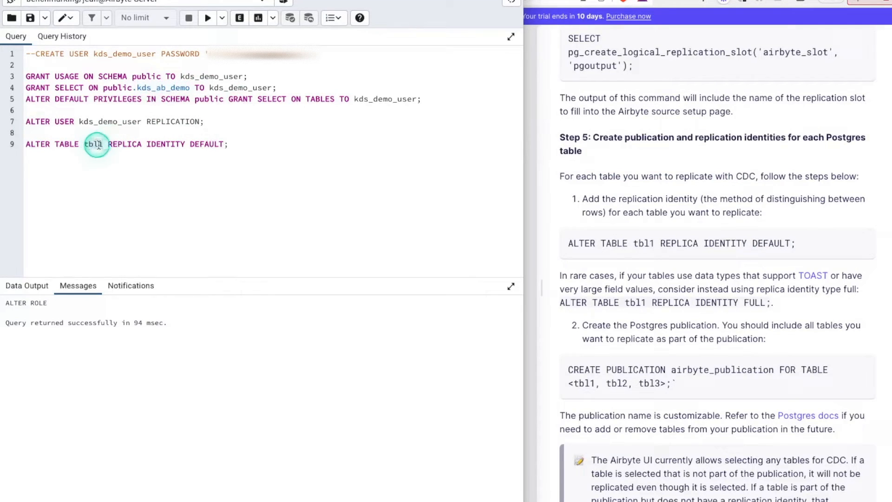
{"action": "type", "text": "kds_ab_demo"}
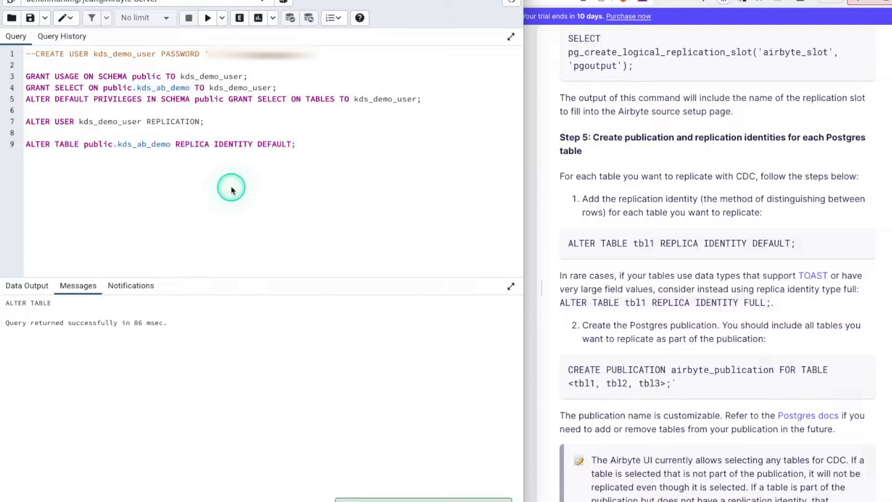
{"action": "mouse_move", "coordinate": [223, 154]}
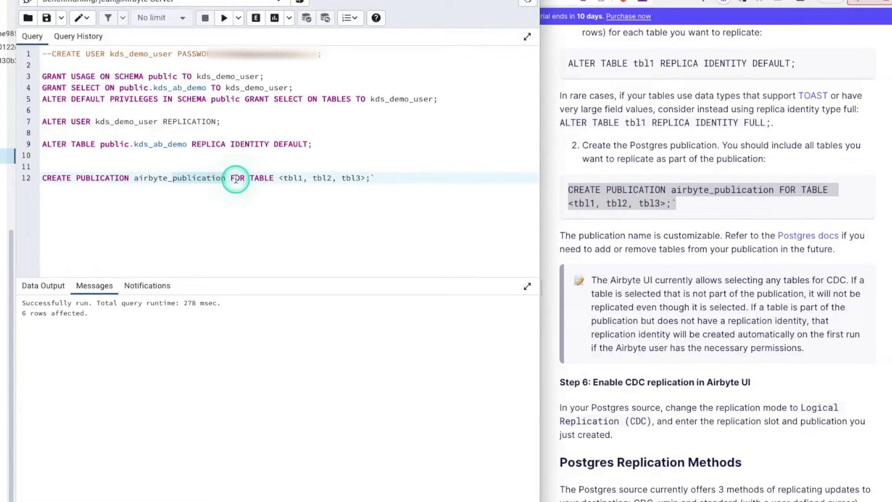
{"action": "type", "text": "airbyte_benchmark"}
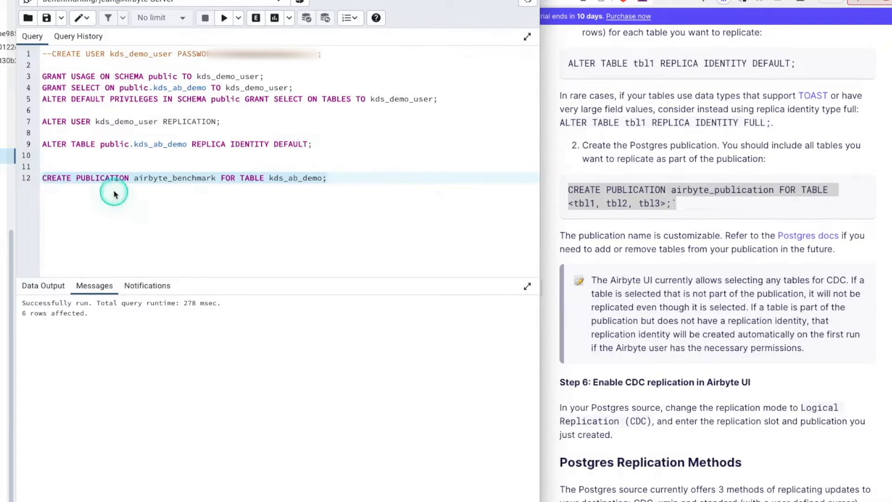
{"action": "mouse_move", "coordinate": [233, 124]}
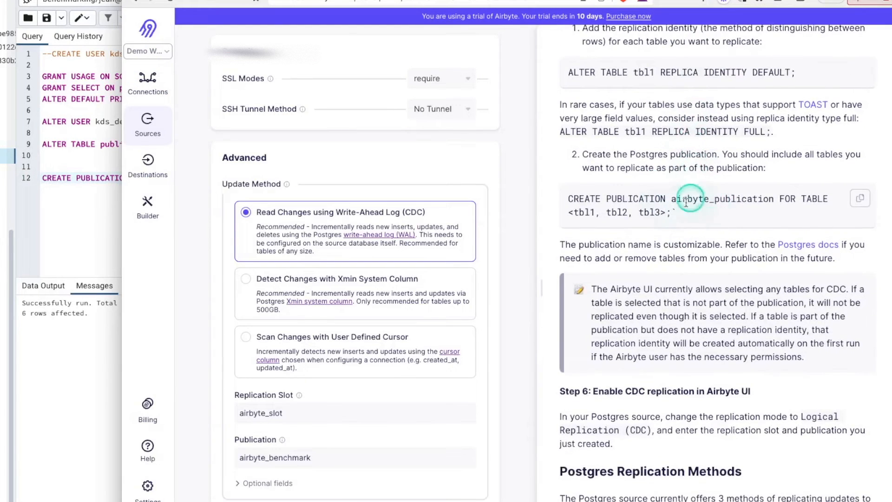
{"action": "mouse_move", "coordinate": [625, 279]}
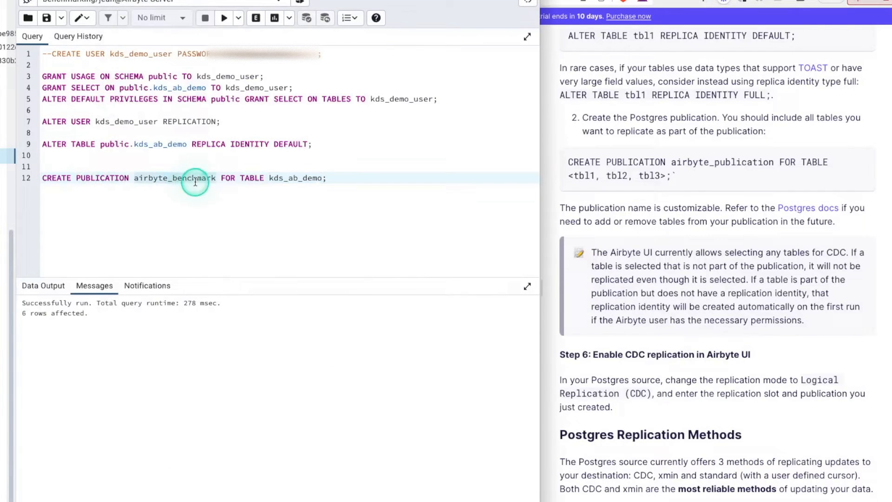
Set the publication to airbyte_benchmark, pass the connection tests, and go to the Connections page
{"action": "type", "text": "airbyte_benchmark"}
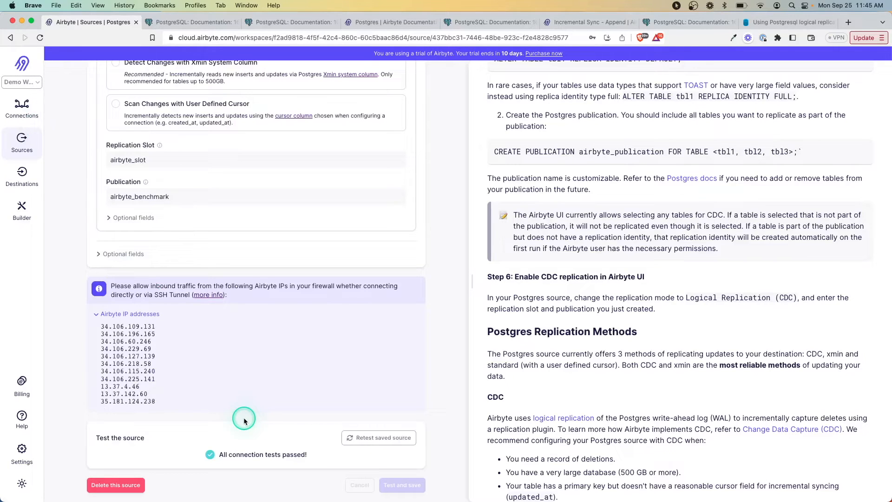
{"action": "mouse_move", "coordinate": [21, 108]}
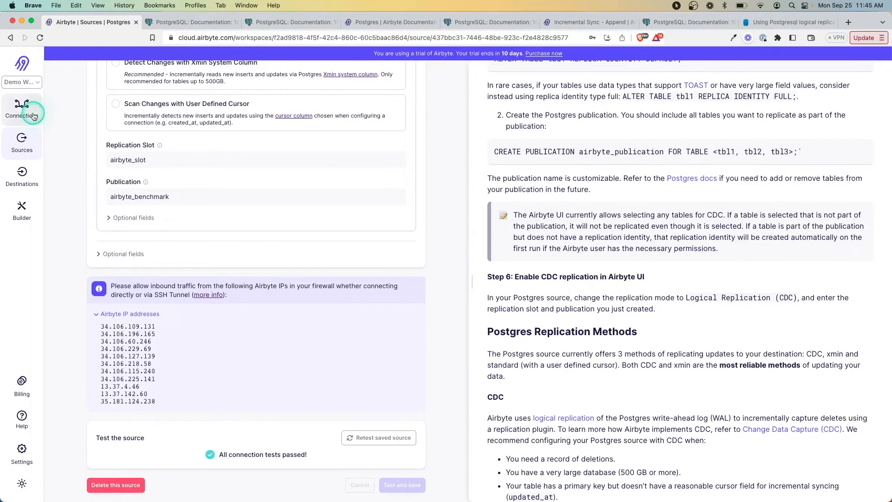
{"action": "left_click", "coordinate": [21, 110]}
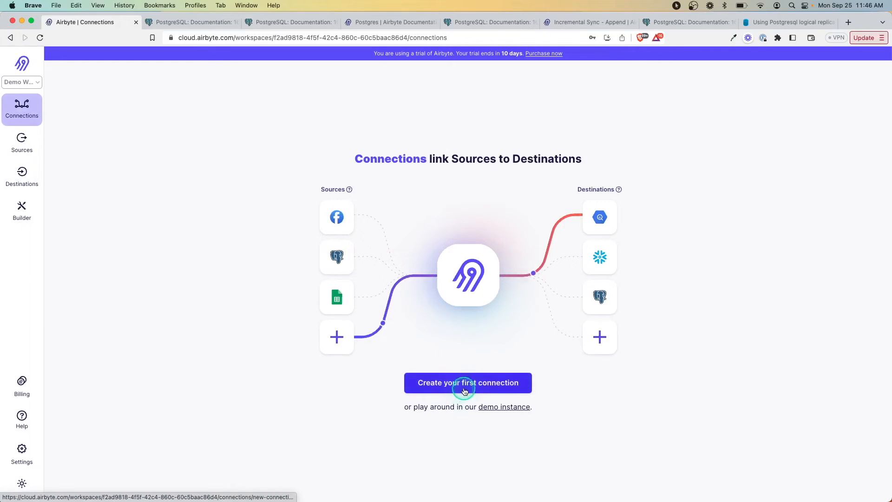
Start the first connection using the existing Postgres source and BigQuery destination
{"action": "left_click", "coordinate": [468, 382]}
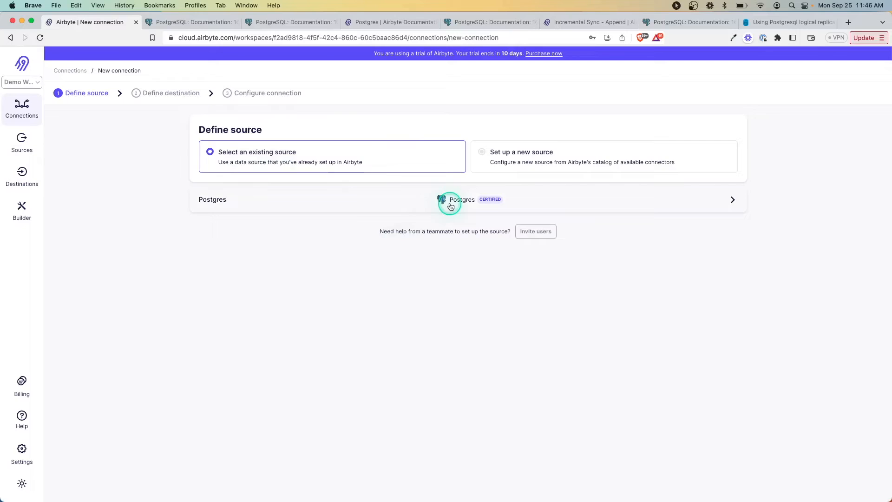
{"action": "left_click", "coordinate": [460, 199]}
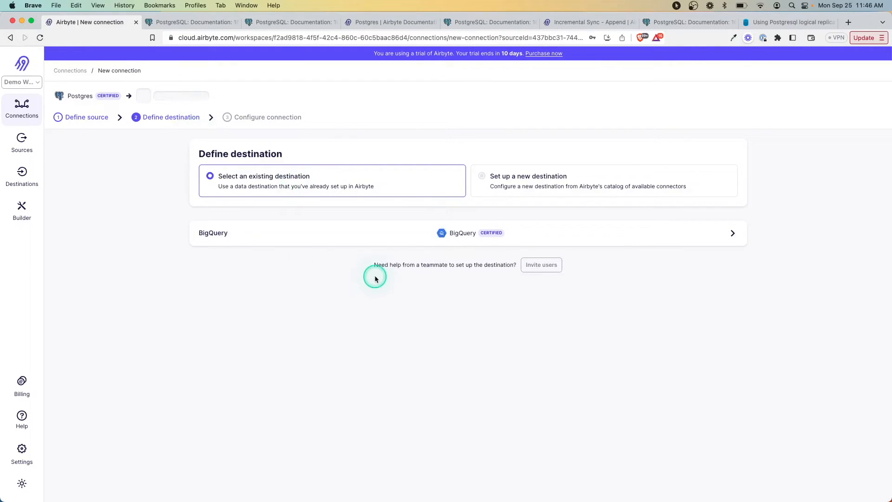
{"action": "mouse_move", "coordinate": [327, 314]}
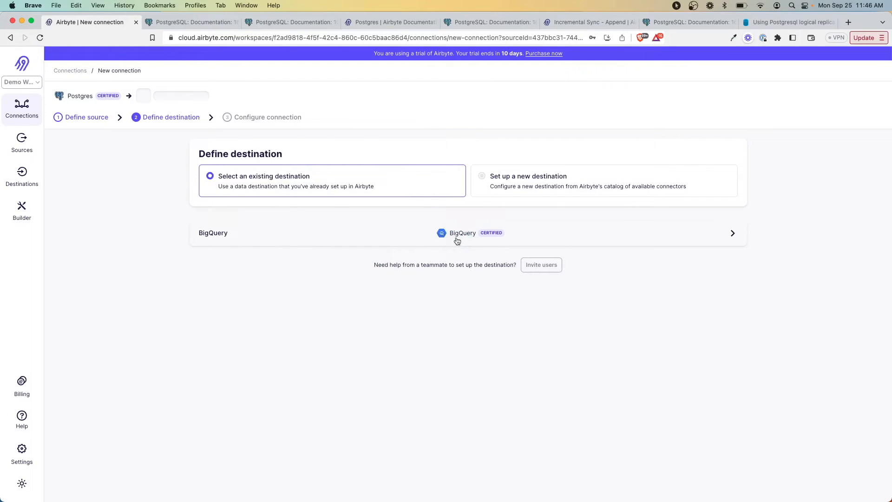
{"action": "left_click", "coordinate": [462, 232]}
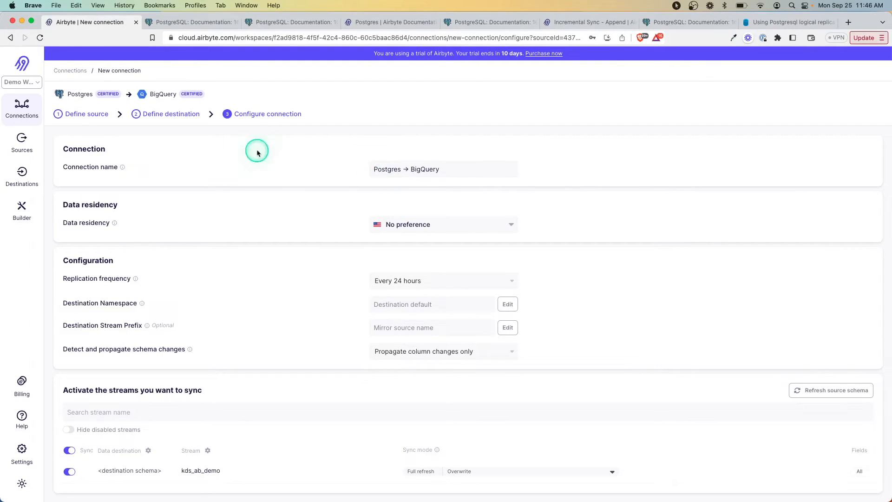
Set the connection's data residency to United States
{"action": "scroll", "scroll_direction": "down", "scroll_amount": 3}
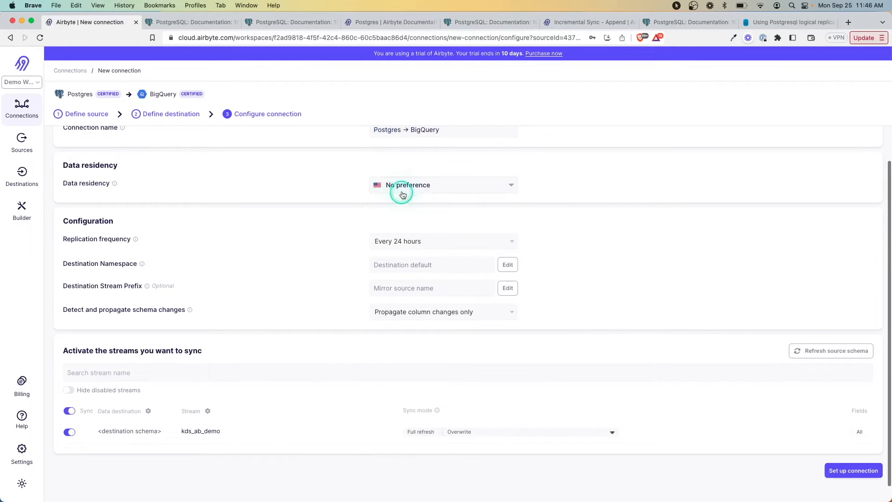
{"action": "left_click", "coordinate": [443, 184]}
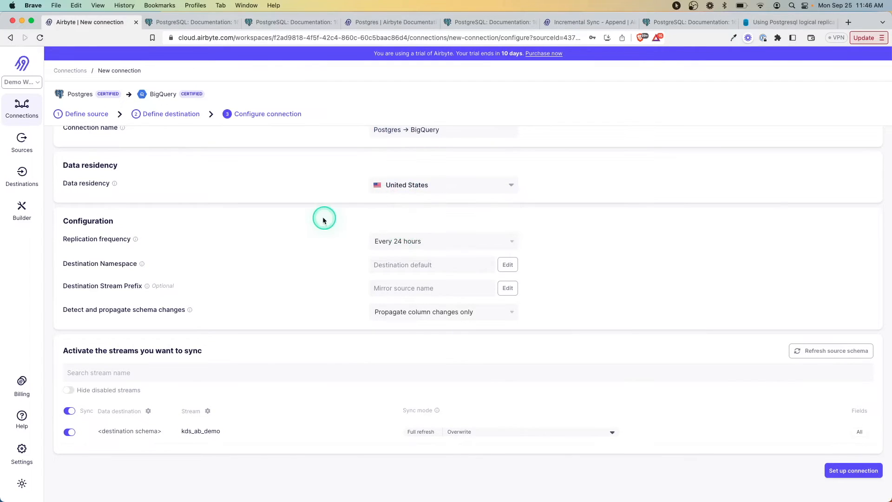
{"action": "left_click", "coordinate": [442, 241]}
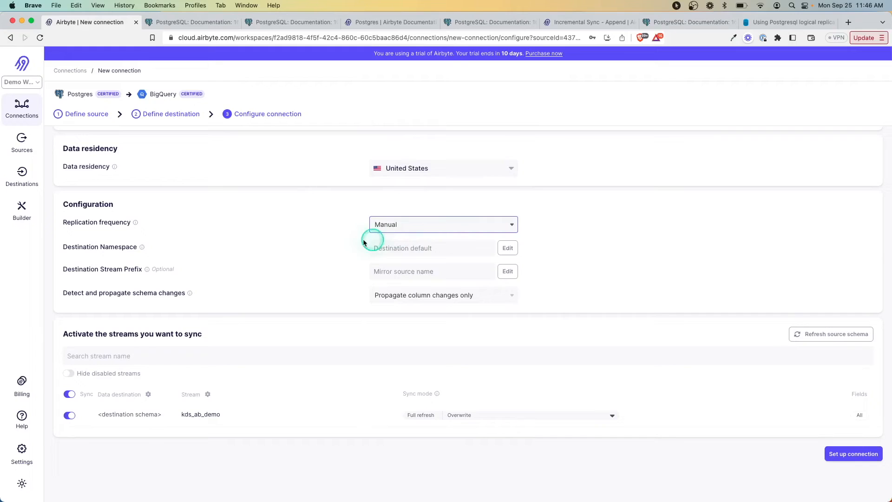
{"action": "mouse_move", "coordinate": [372, 263]}
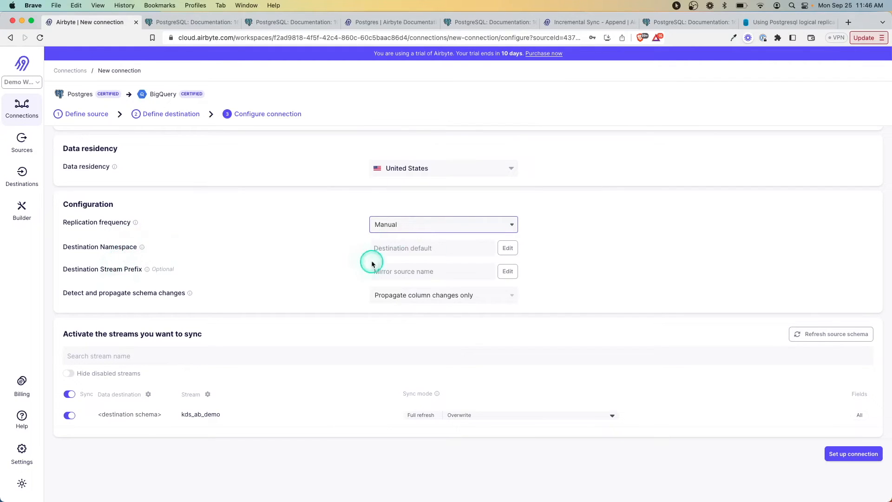
{"action": "mouse_move", "coordinate": [142, 250]}
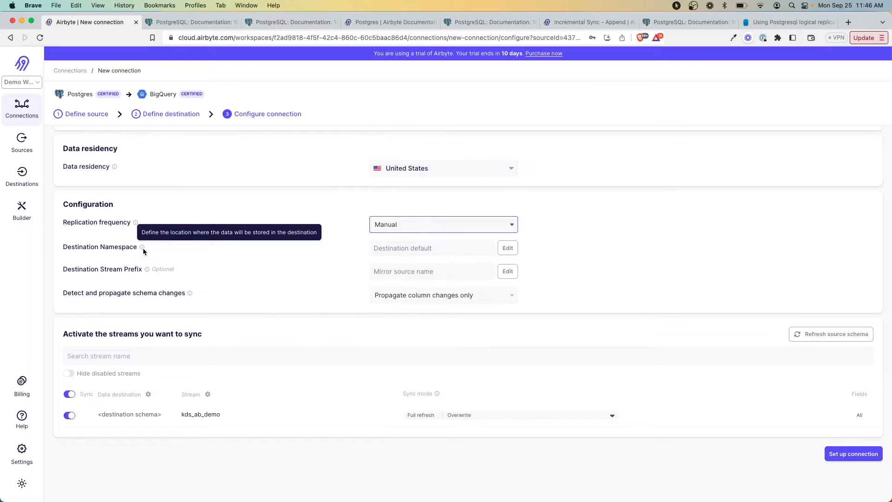
{"action": "mouse_move", "coordinate": [146, 270]}
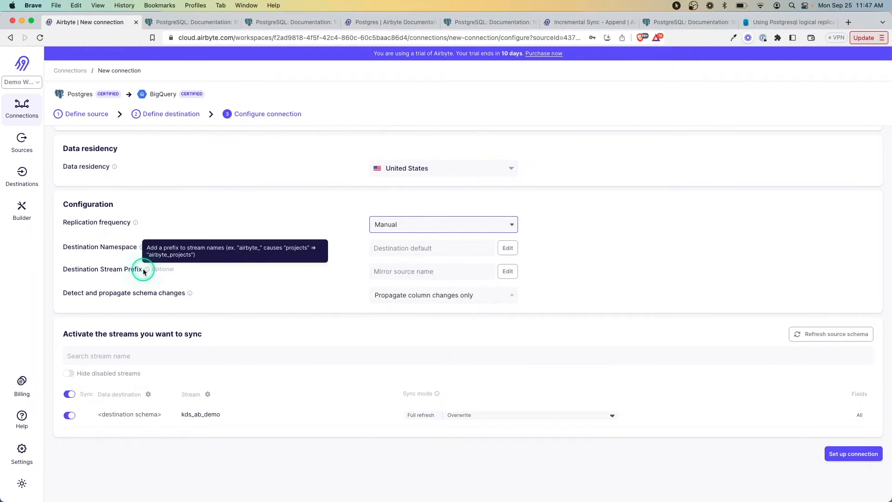
{"action": "mouse_move", "coordinate": [190, 293]}
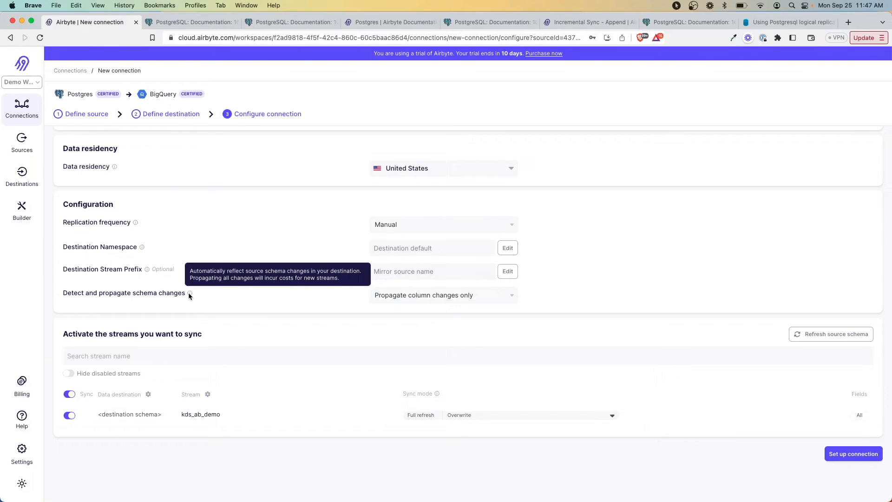
{"action": "mouse_move", "coordinate": [105, 430]}
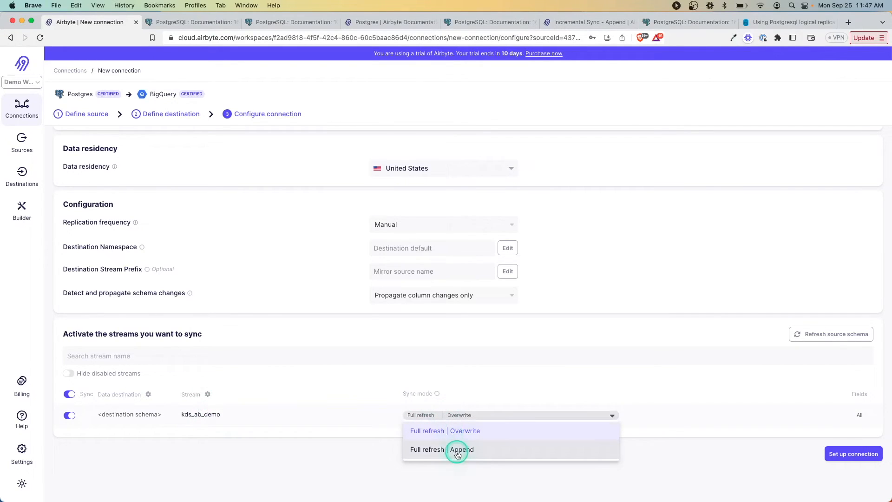
Set the kds_ab_demo stream to Full refresh | Append and close its field mapping panel
{"action": "left_click", "coordinate": [457, 449]}
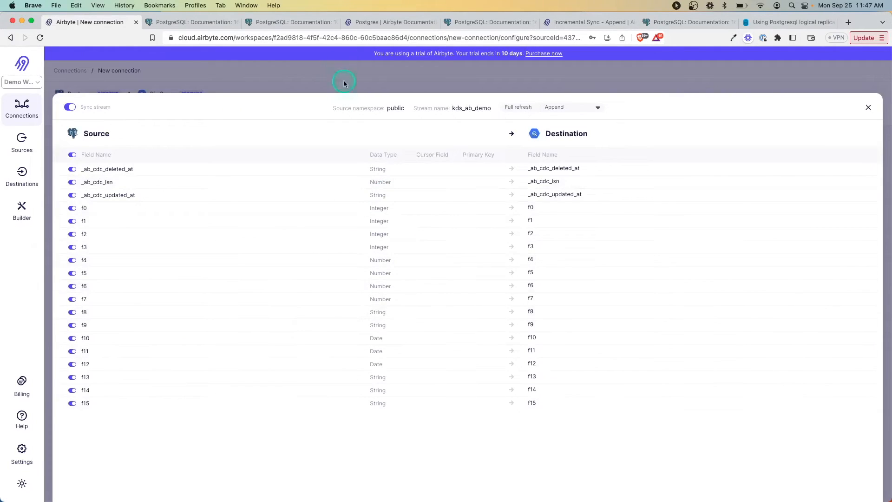
{"action": "mouse_move", "coordinate": [466, 86]}
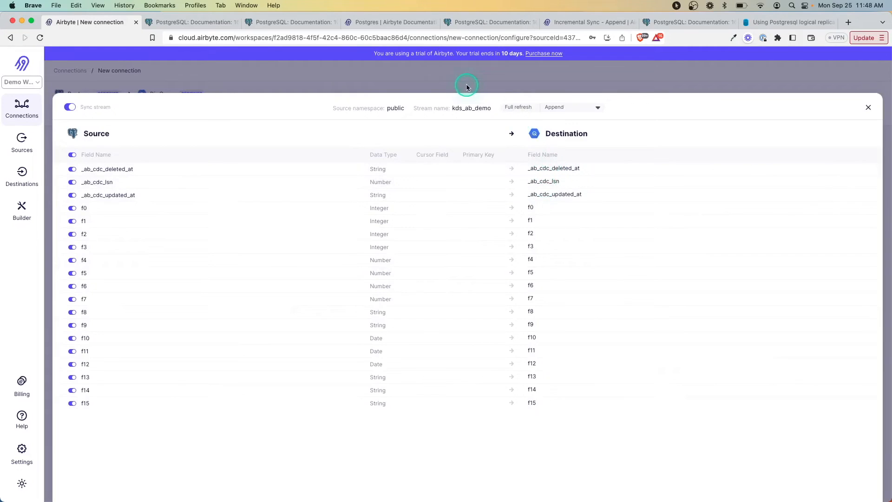
{"action": "left_click", "coordinate": [853, 453]}
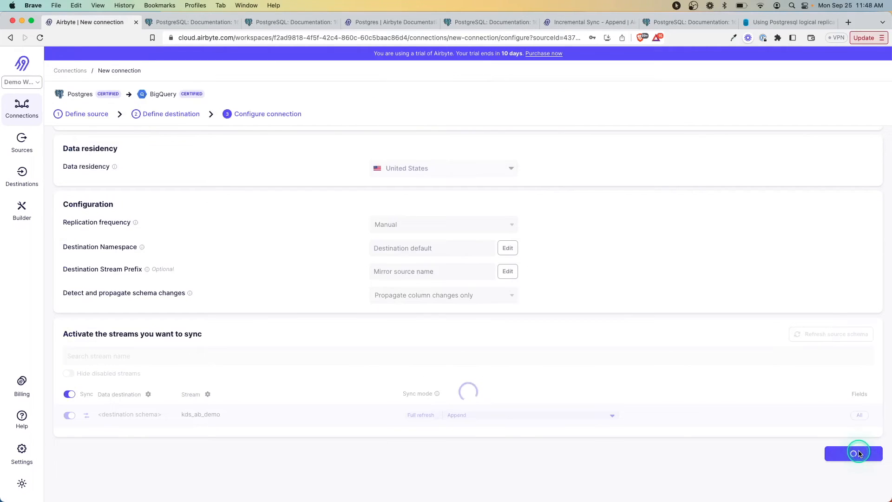
Finish creating the Postgres → BigQuery connection and launch its first sync with Sync now
{"action": "left_click", "coordinate": [852, 453]}
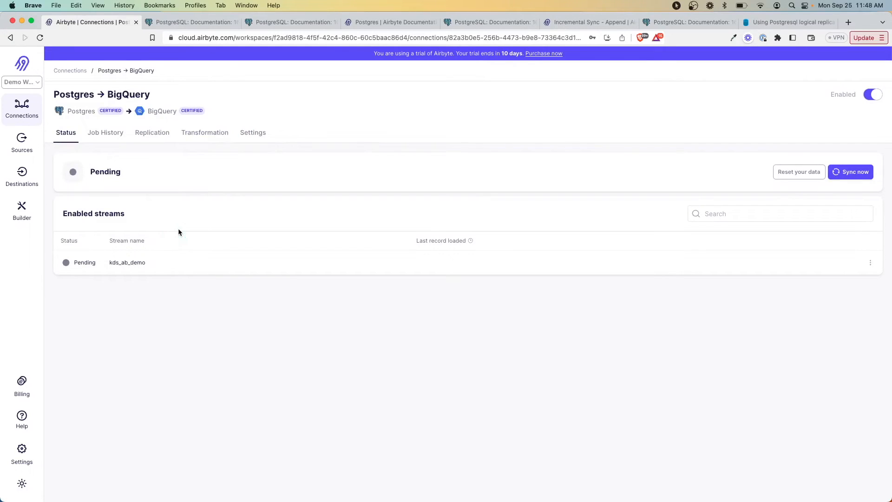
{"action": "left_click", "coordinate": [850, 172]}
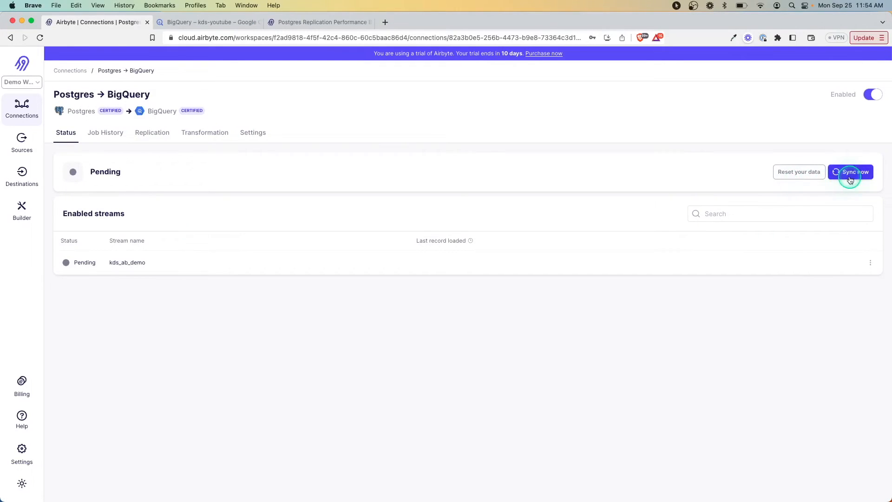
{"action": "left_click", "coordinate": [855, 172]}
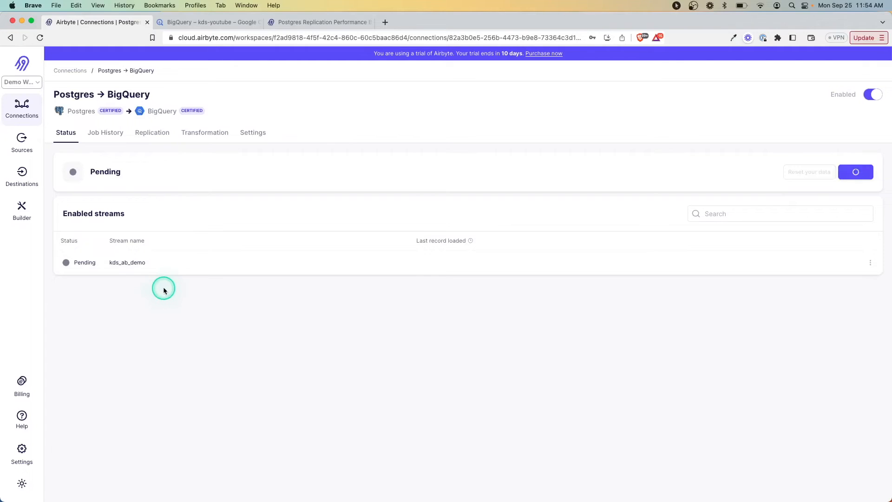
{"action": "left_click", "coordinate": [855, 172]}
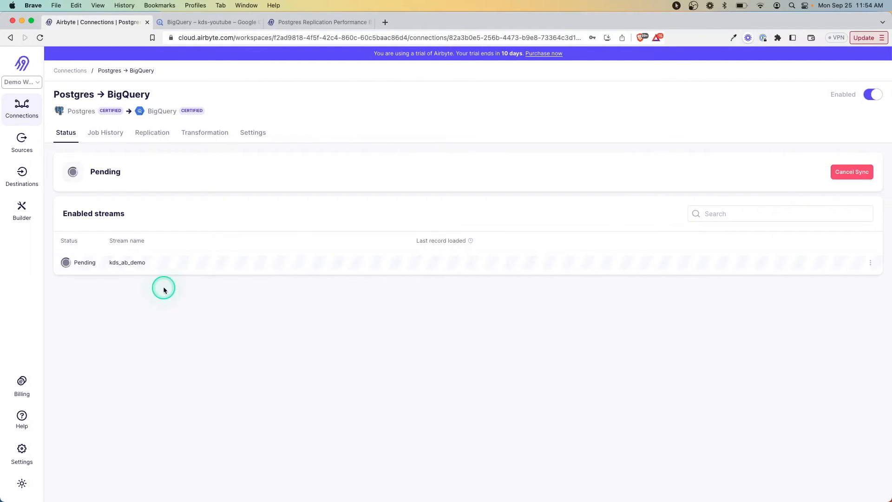
{"action": "mouse_move", "coordinate": [93, 378]}
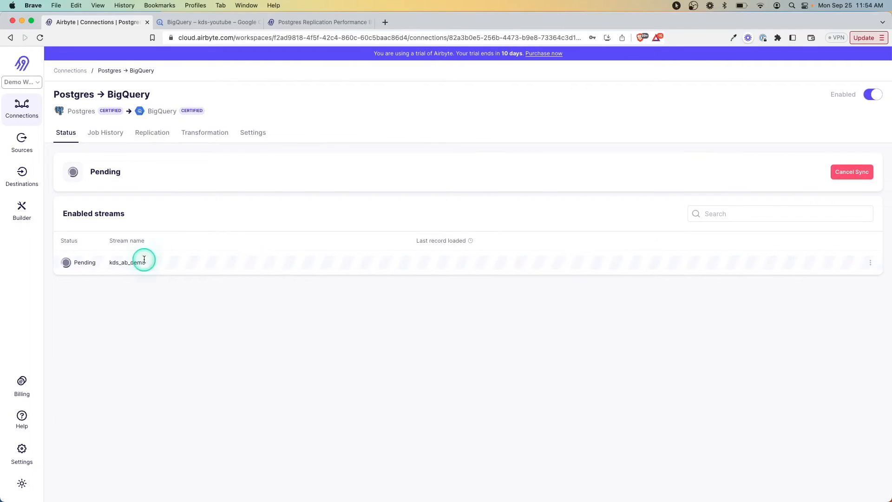
Switch browser tabs to the Postgres Replication Performance blog article
{"action": "left_click", "coordinate": [207, 22]}
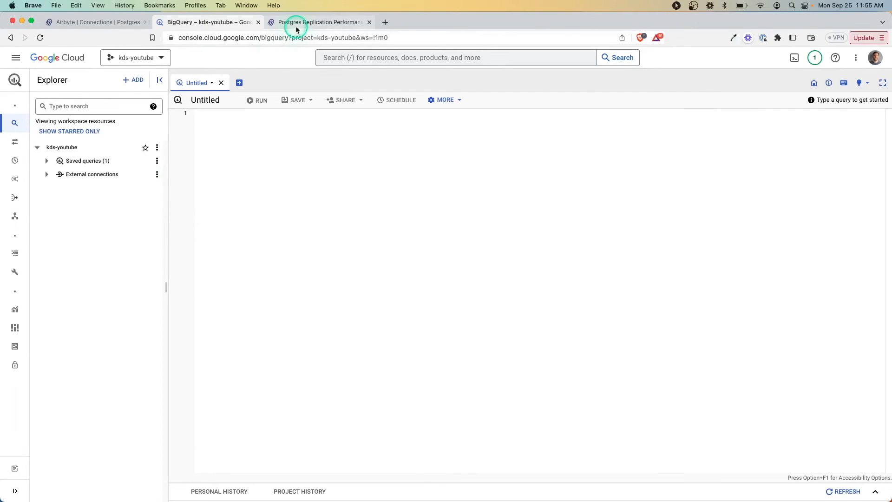
{"action": "left_click", "coordinate": [321, 22]}
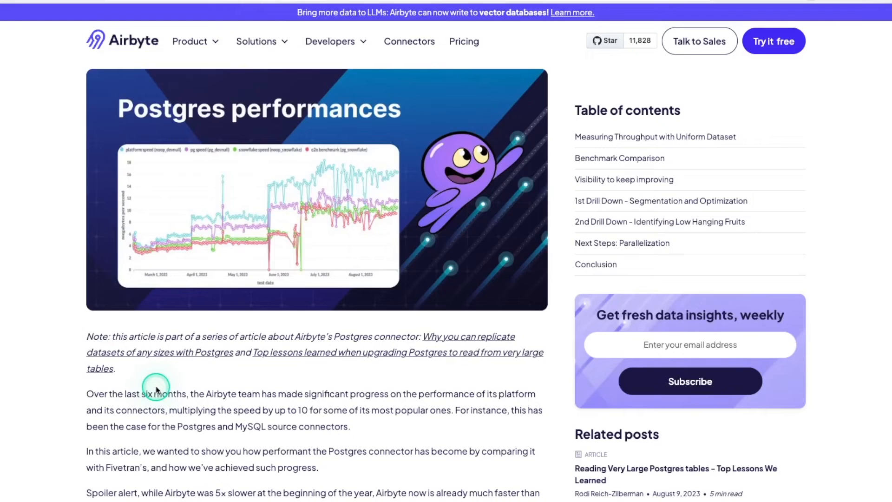
Read the Postgres performance article from its introduction through the benchmark and drill-down sections
{"action": "scroll", "scroll_direction": "down", "scroll_amount": 3}
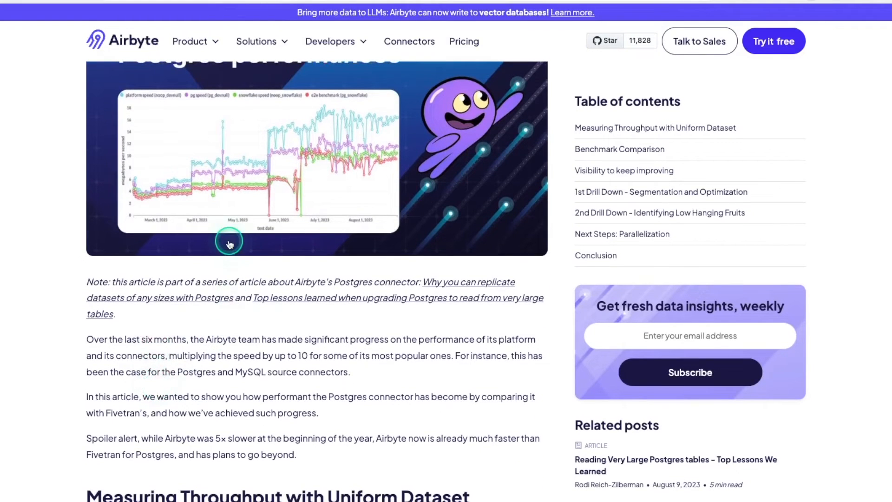
{"action": "mouse_move", "coordinate": [95, 339]}
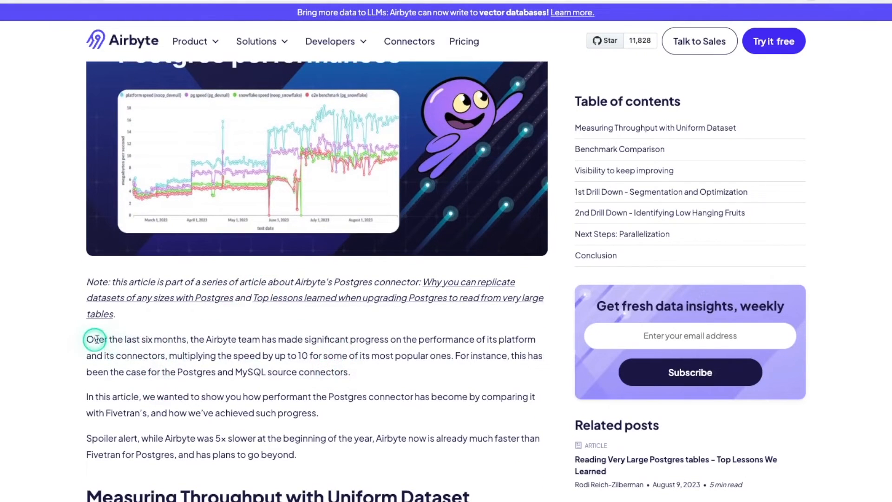
{"action": "mouse_move", "coordinate": [310, 365]}
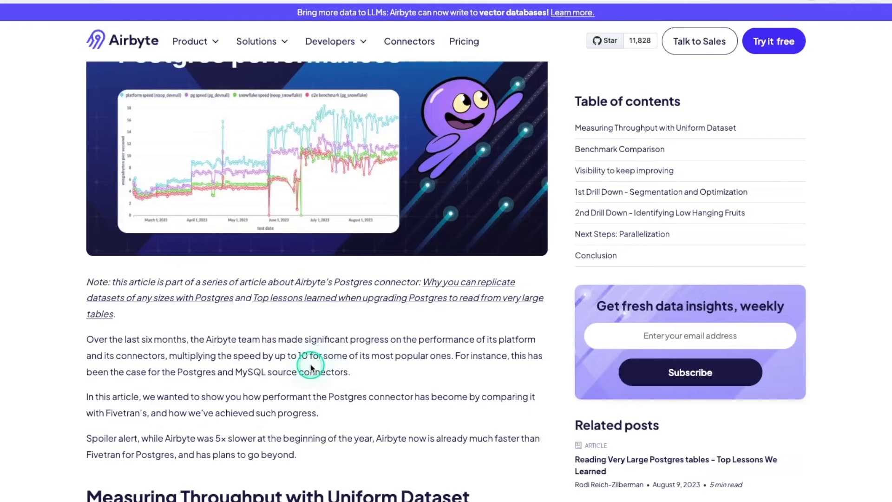
{"action": "left_click_drag", "start_coordinate": [176, 356], "coordinate": [305, 356]}
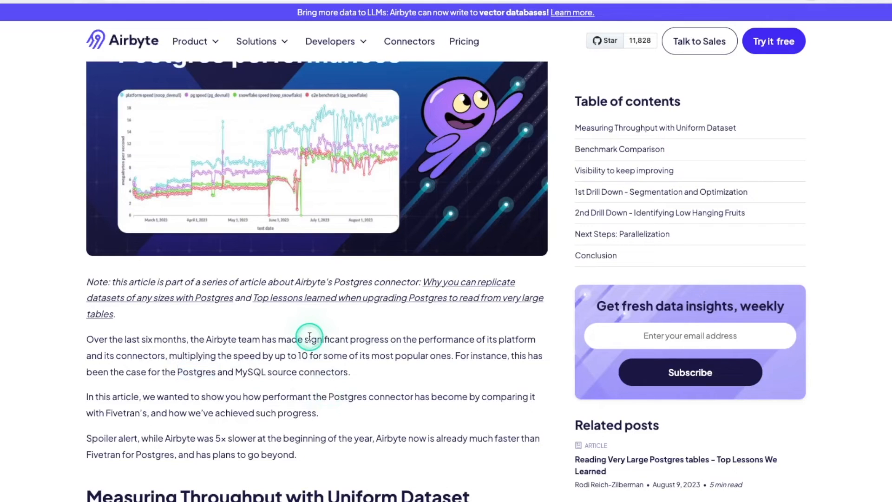
{"action": "scroll", "scroll_direction": "down", "scroll_amount": 3}
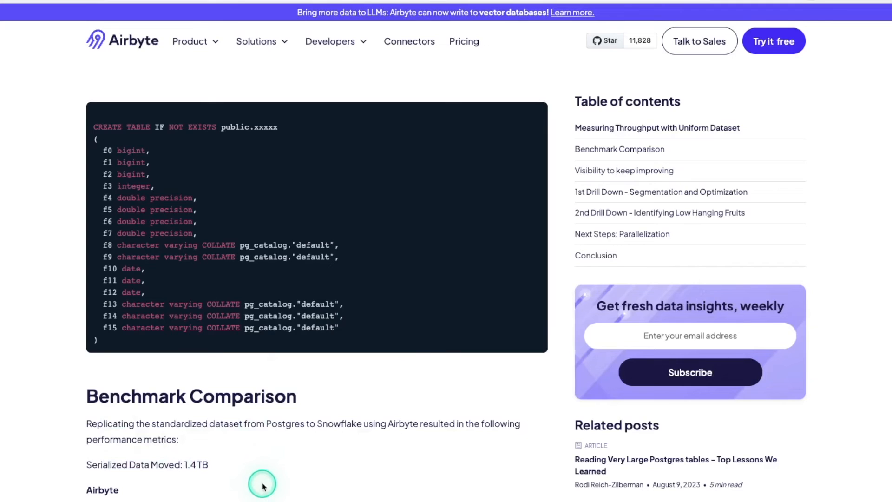
{"action": "mouse_move", "coordinate": [267, 443]}
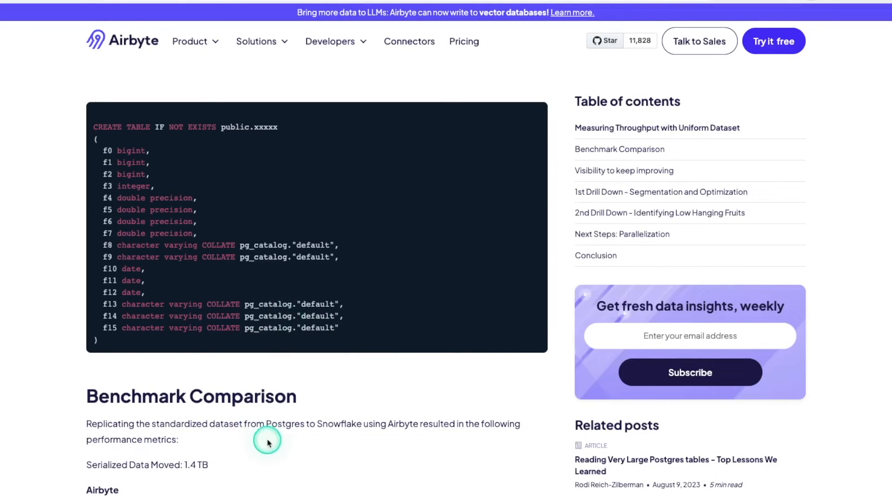
{"action": "mouse_move", "coordinate": [289, 399]}
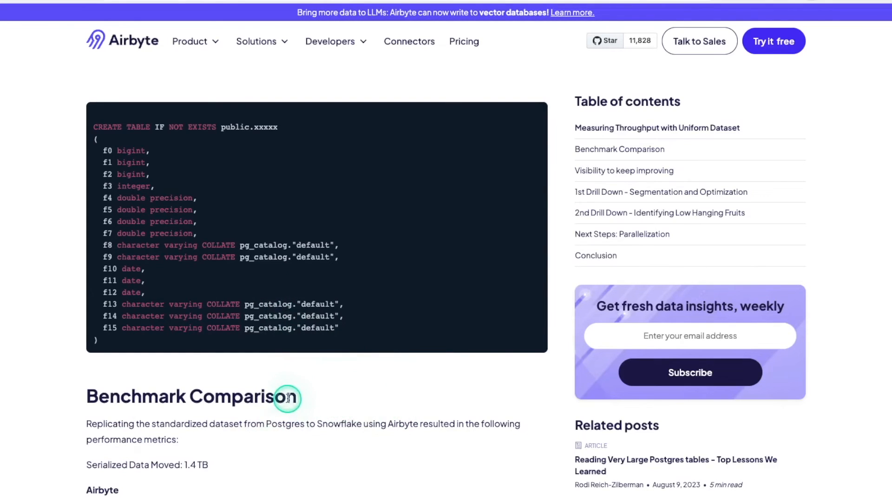
{"action": "scroll", "scroll_direction": "down", "scroll_amount": 3}
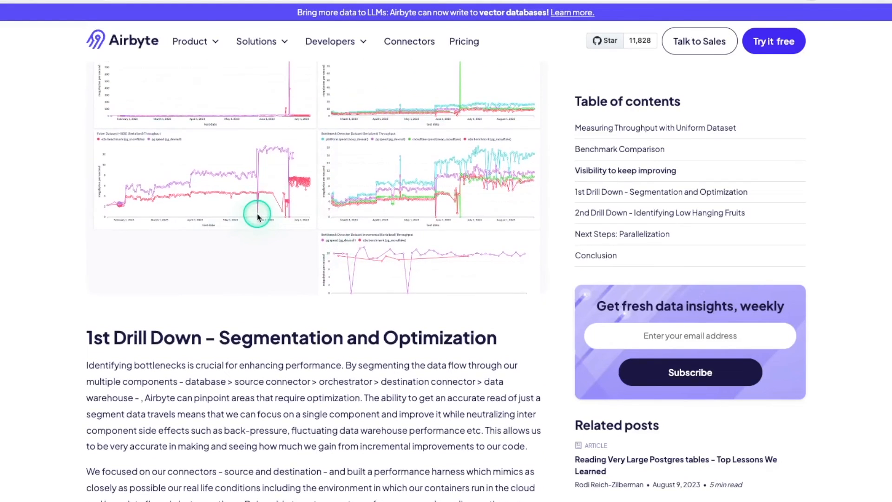
{"action": "scroll", "scroll_direction": "down", "scroll_amount": 3}
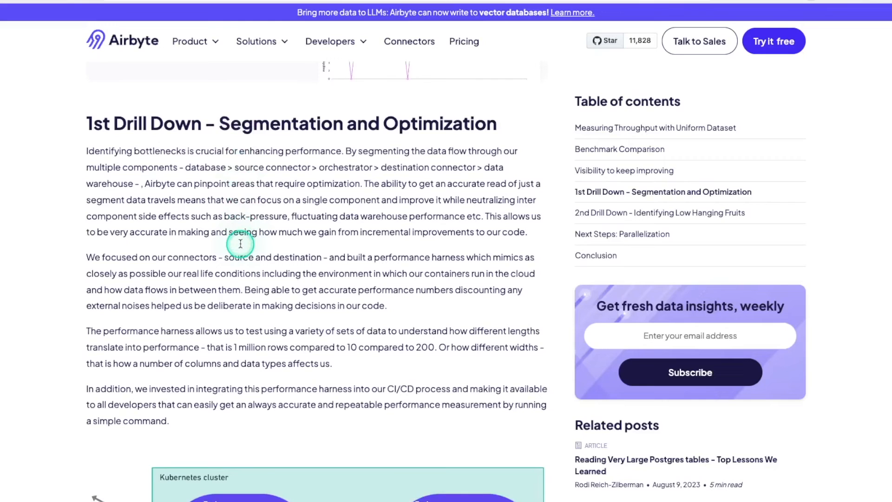
{"action": "mouse_move", "coordinate": [260, 360]}
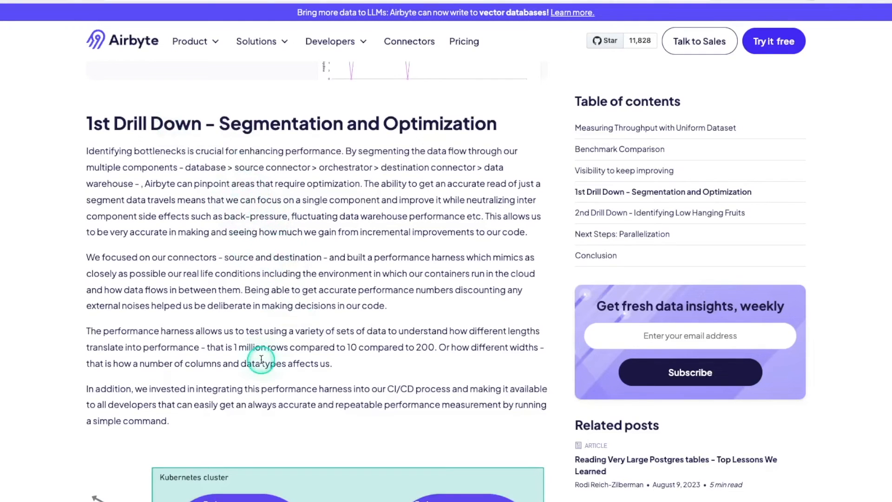
{"action": "mouse_move", "coordinate": [173, 273]}
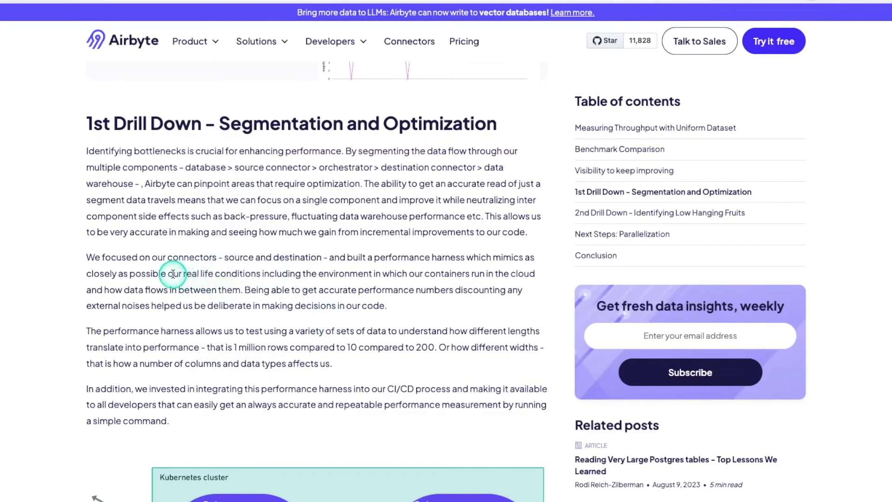
Read on to the Next Steps and Conclusion sections, then move to the BigQuery kds-youtube project
{"action": "scroll", "scroll_direction": "down", "scroll_amount": 3}
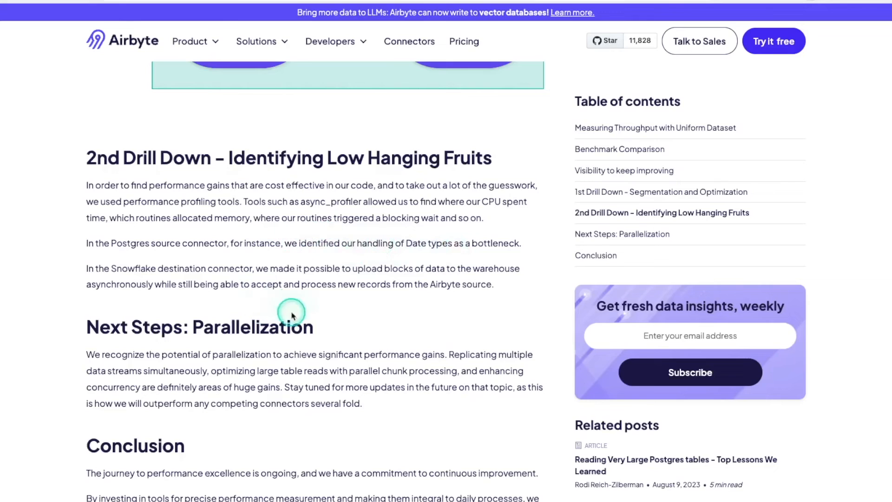
{"action": "scroll", "scroll_direction": "down", "scroll_amount": 3}
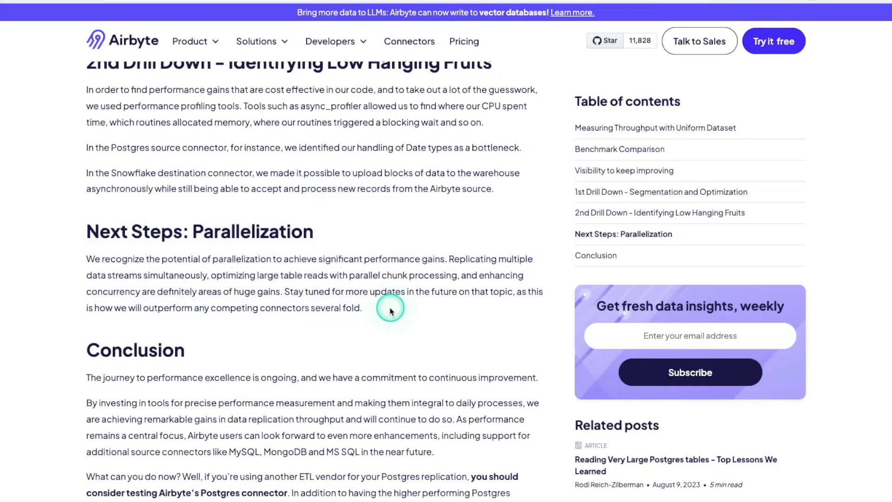
{"action": "scroll", "scroll_direction": "up", "scroll_amount": 3}
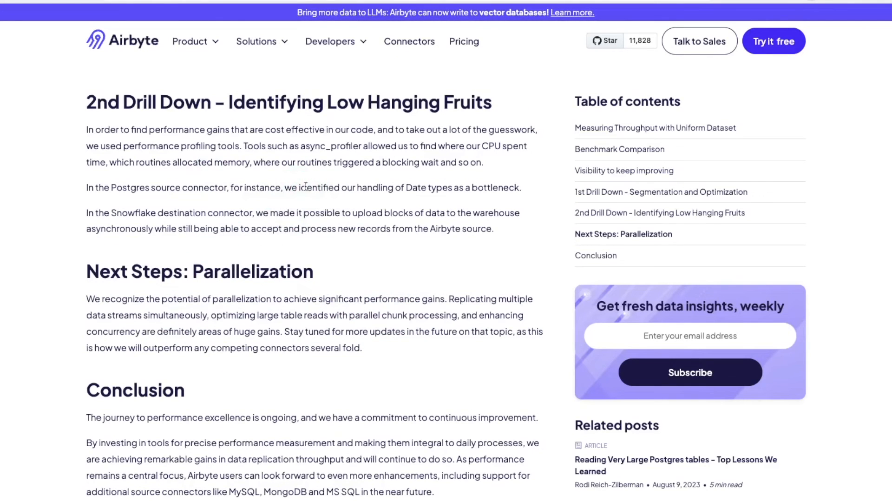
{"action": "left_click", "coordinate": [312, 278]}
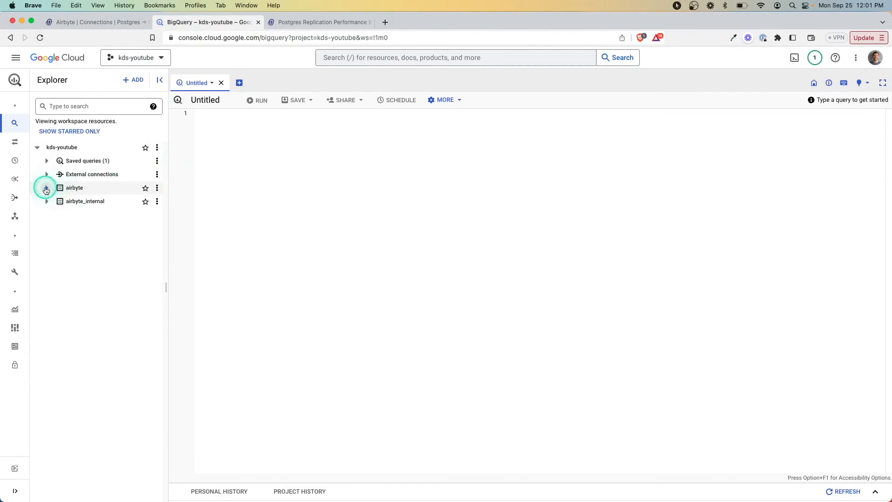
Expand the airbyte dataset, open the kds_ab_demo table and preview its 6,000,000 rows
{"action": "left_click", "coordinate": [46, 187]}
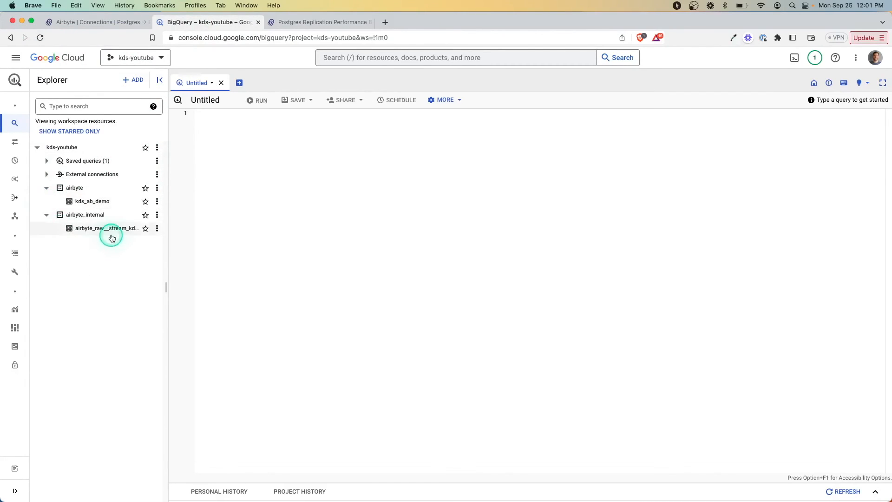
{"action": "left_click", "coordinate": [92, 201]}
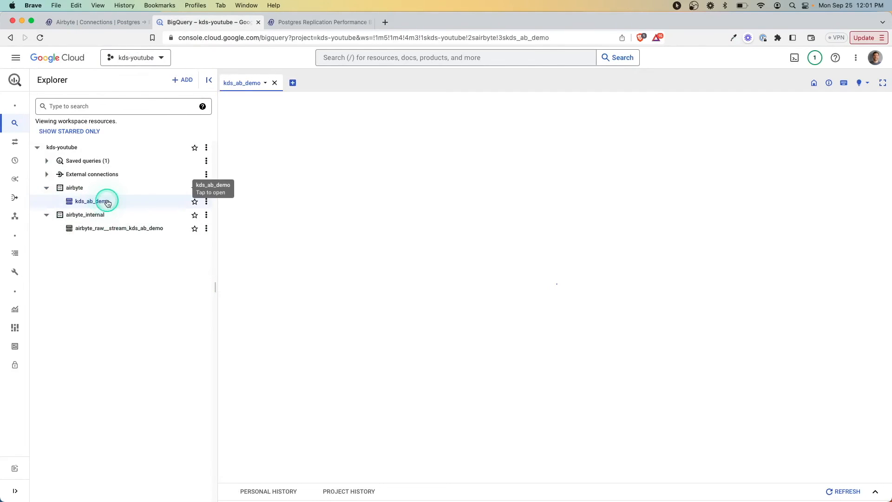
{"action": "left_click", "coordinate": [92, 200]}
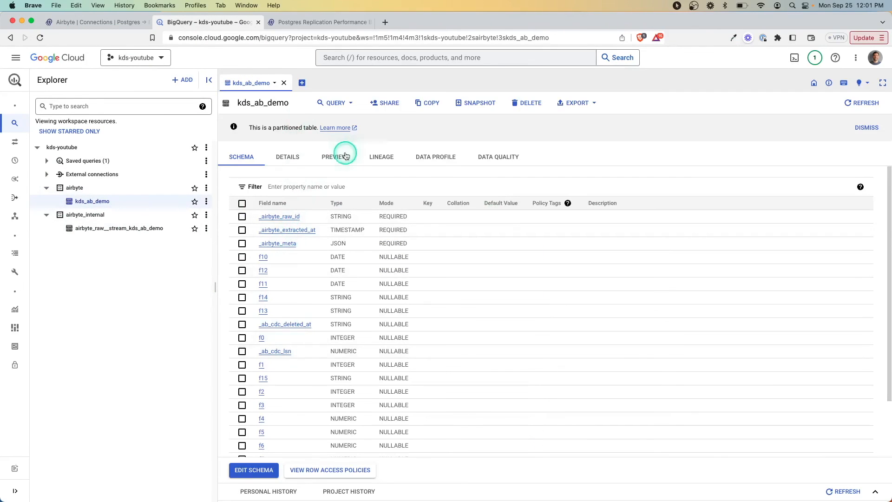
{"action": "left_click", "coordinate": [333, 156]}
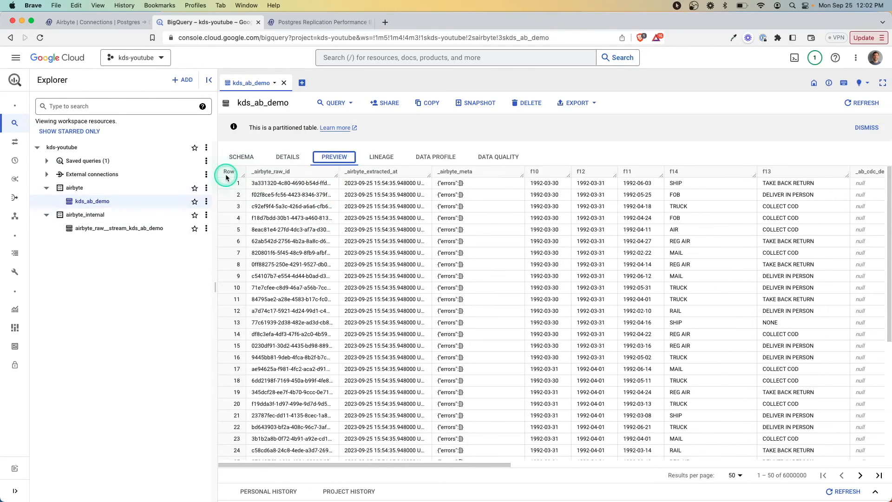
{"action": "mouse_move", "coordinate": [234, 205]}
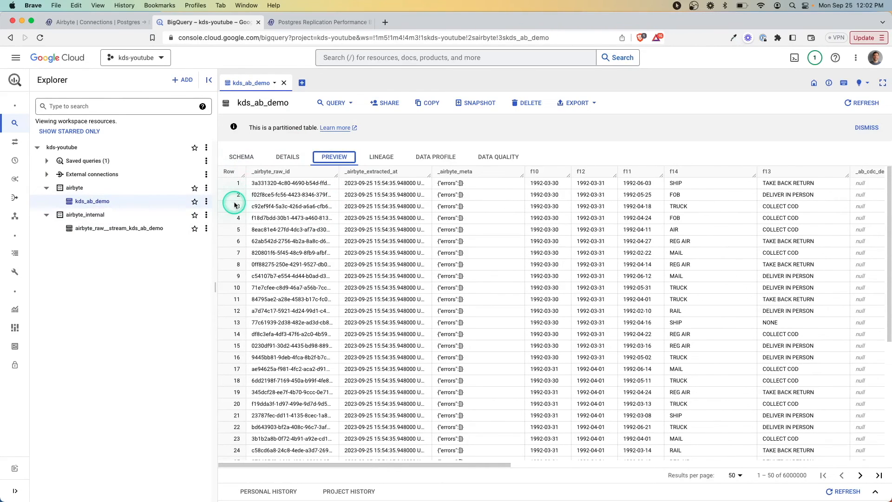